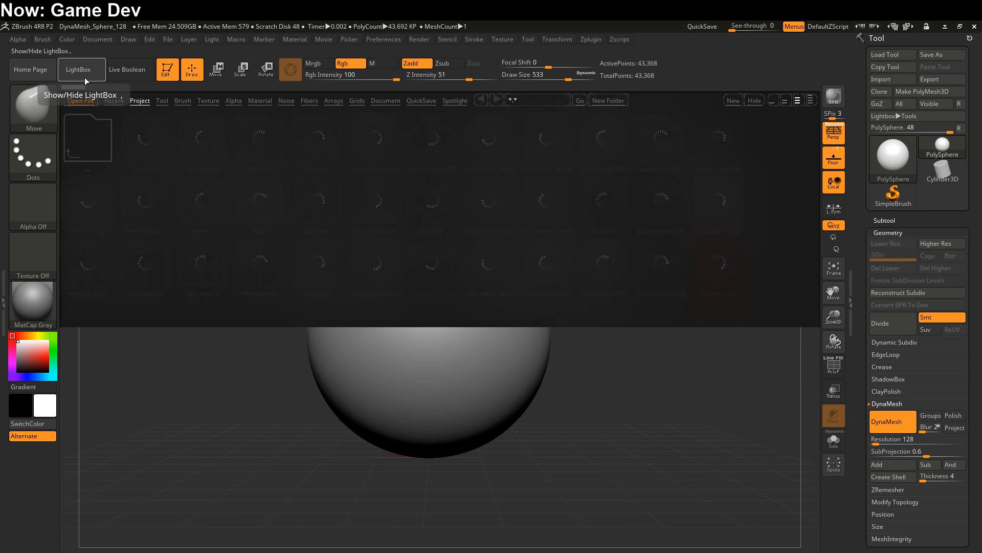
In LightBox's Project tab, select the DynaMesh_Sphere_128.ZPR starter project
{"action": "left_click", "coordinate": [81, 69]}
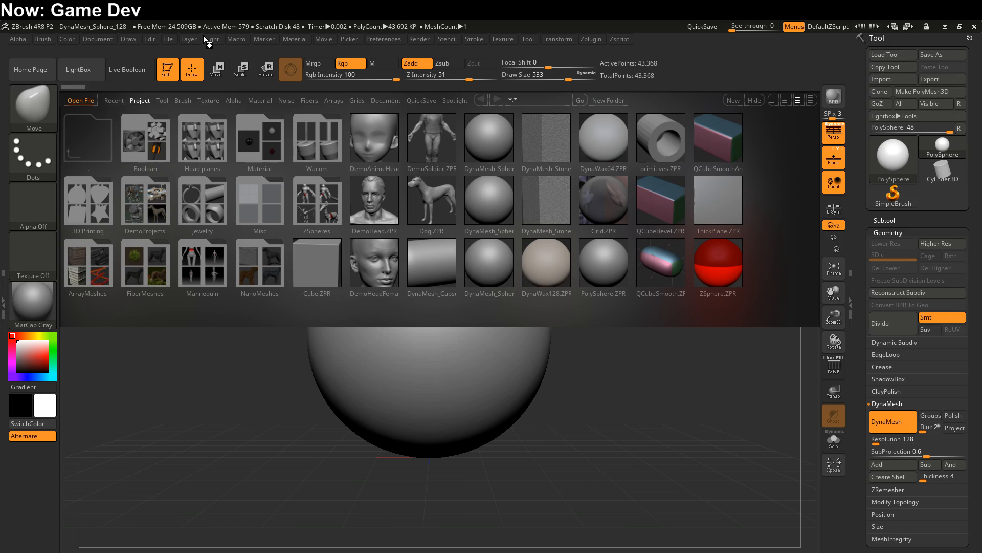
{"action": "left_click_drag", "start_coordinate": [560, 419], "coordinate": [561, 419]}
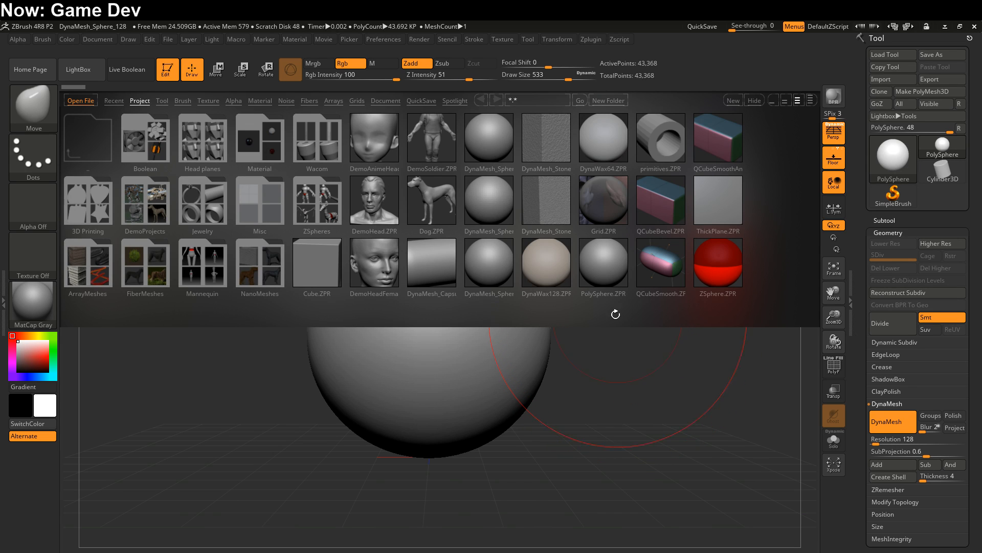
{"action": "left_click", "coordinate": [486, 140]}
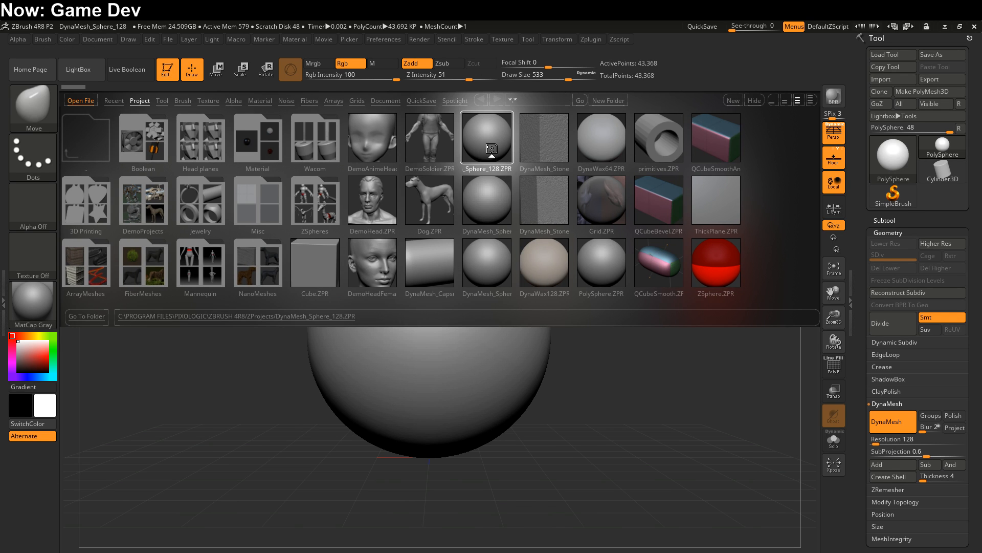
Load DynaMesh_Sphere_128.ZPR, then orbit, pan and zoom around the sphere
{"action": "double_click", "coordinate": [487, 138]}
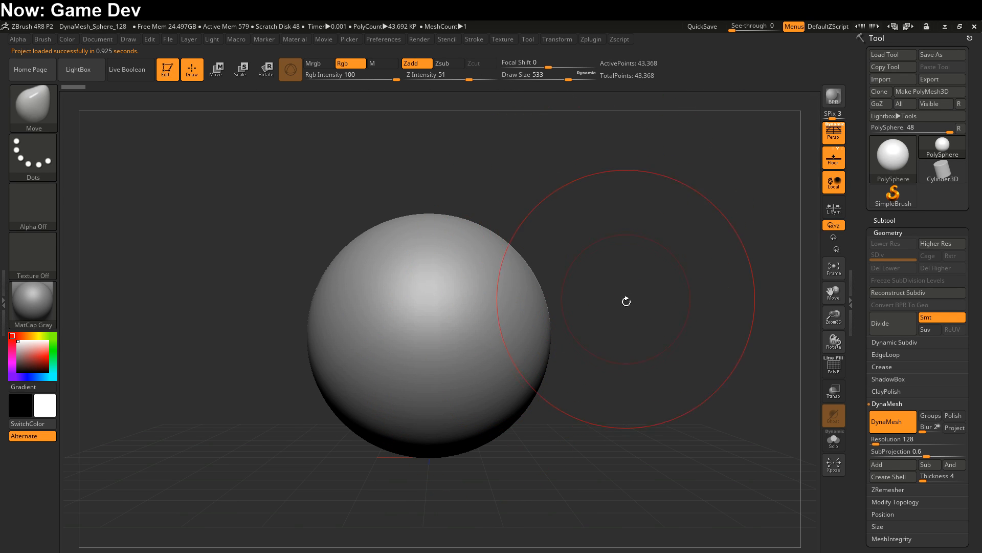
{"action": "mouse_move", "coordinate": [623, 333]}
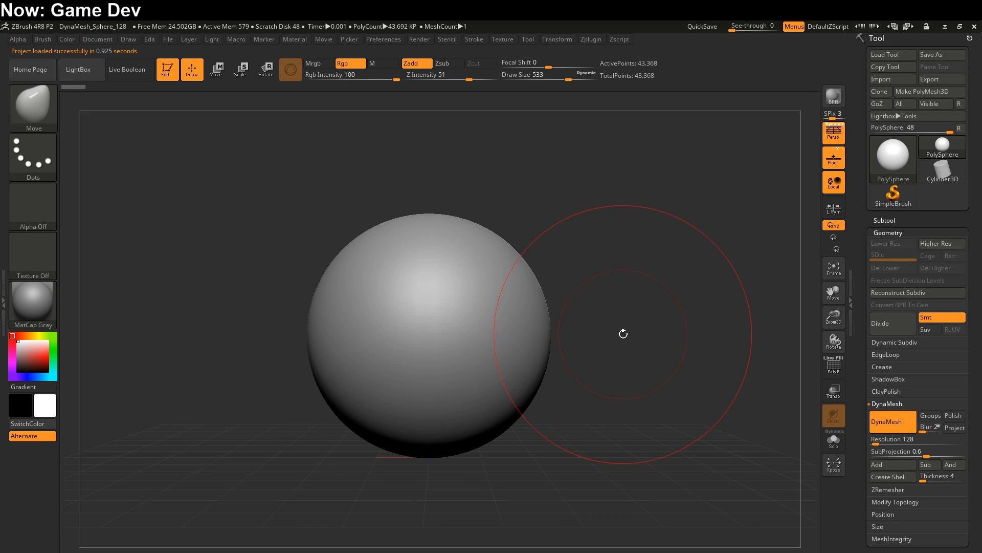
{"action": "mouse_move", "coordinate": [595, 310]}
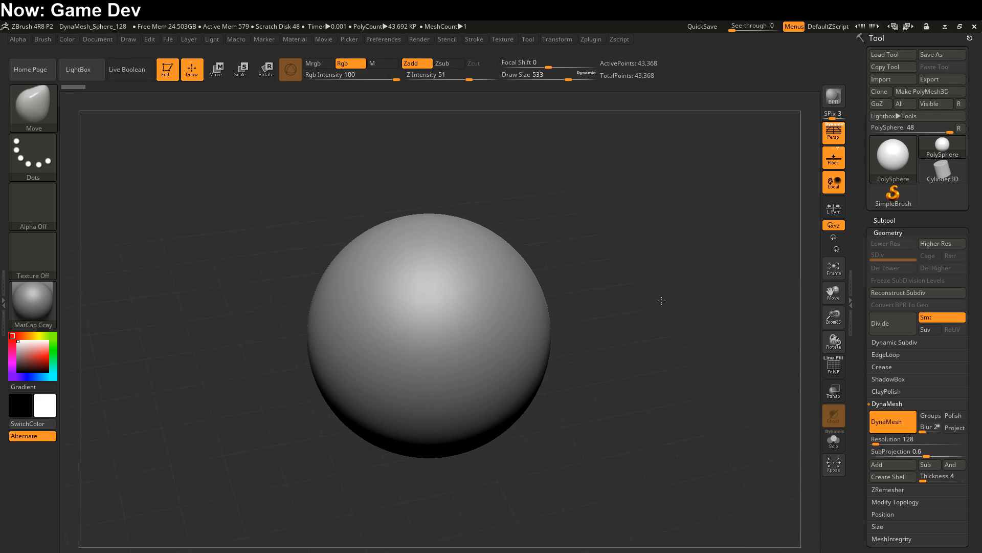
{"action": "left_click_drag", "start_coordinate": [661, 301], "coordinate": [448, 326]}
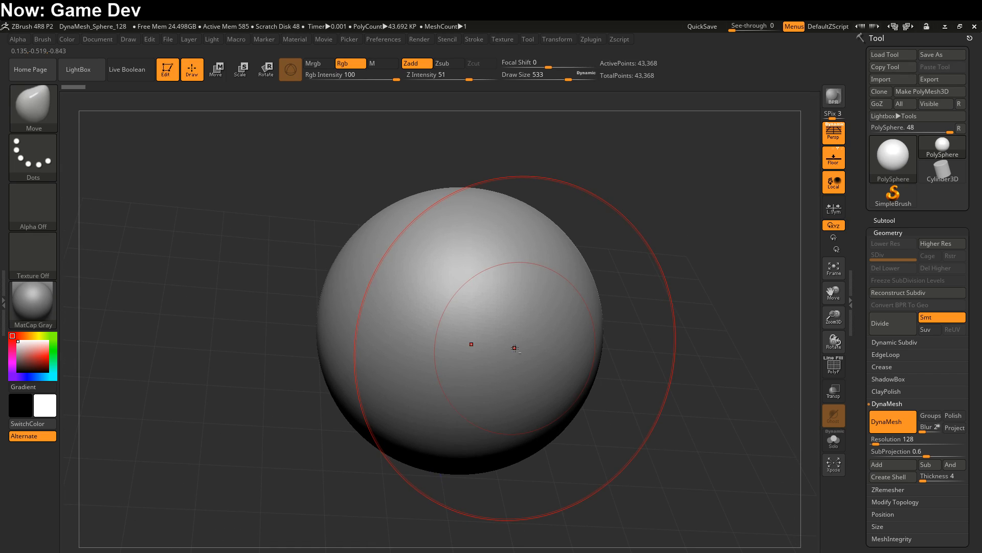
{"action": "mouse_move", "coordinate": [510, 352]}
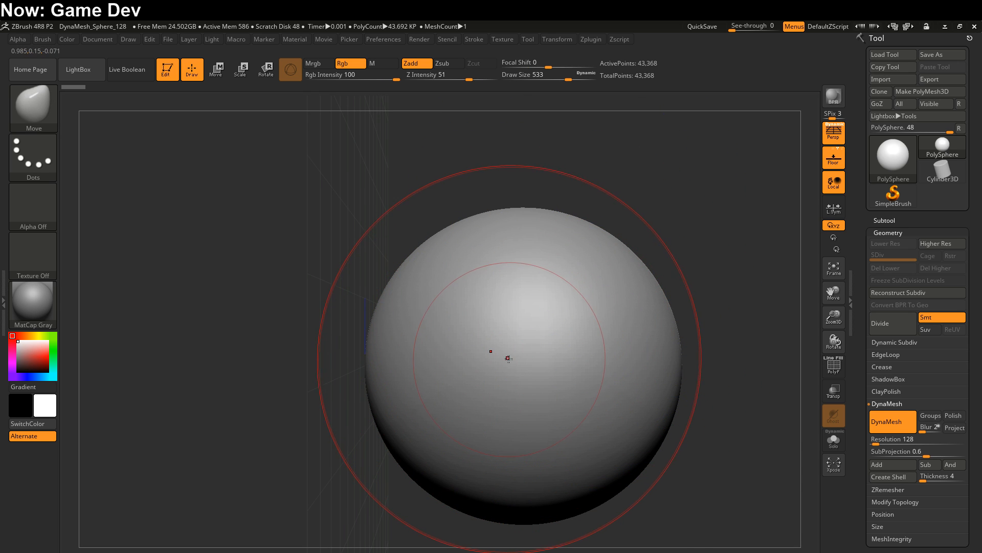
{"action": "left_click_drag", "start_coordinate": [508, 357], "coordinate": [416, 427]}
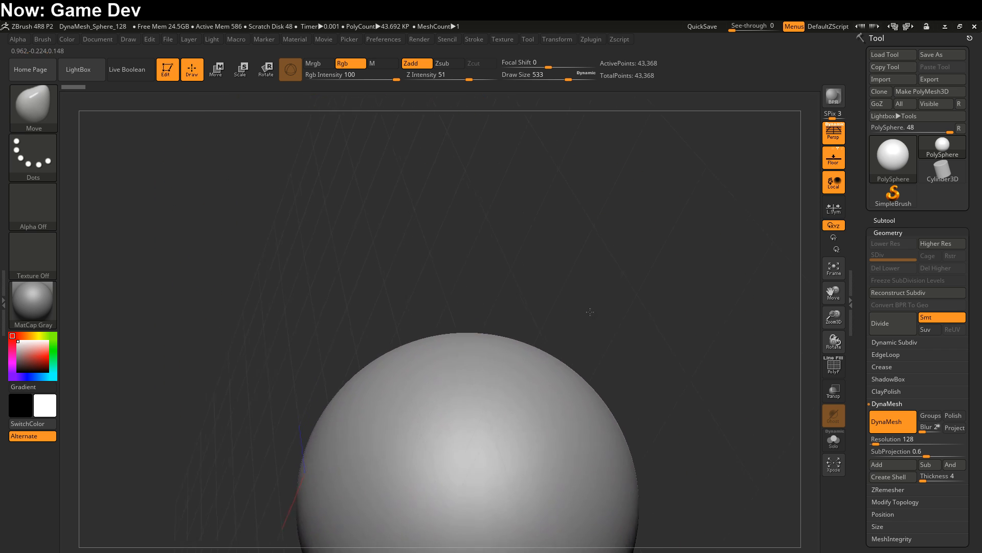
{"action": "left_click_drag", "start_coordinate": [589, 312], "coordinate": [523, 396]}
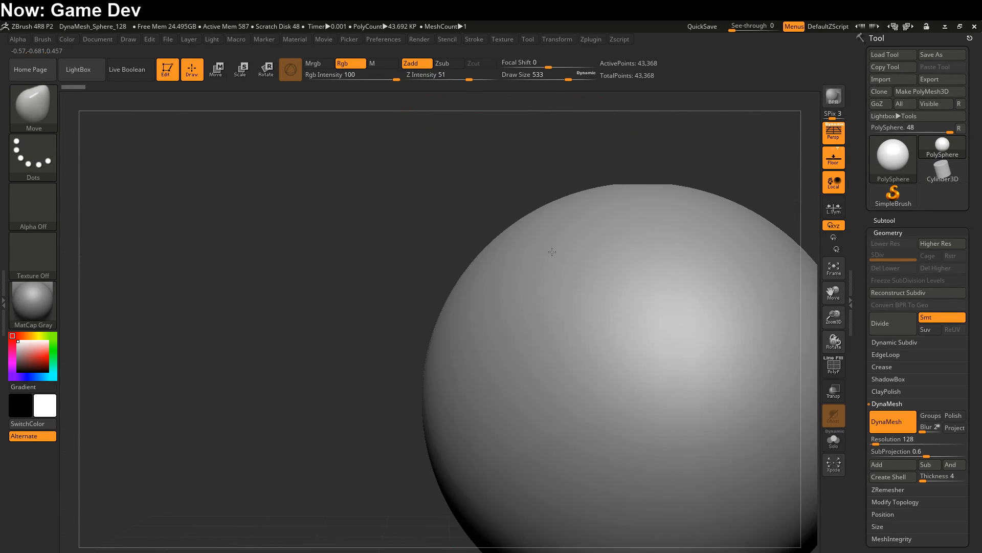
{"action": "left_click_drag", "start_coordinate": [552, 251], "coordinate": [500, 343]}
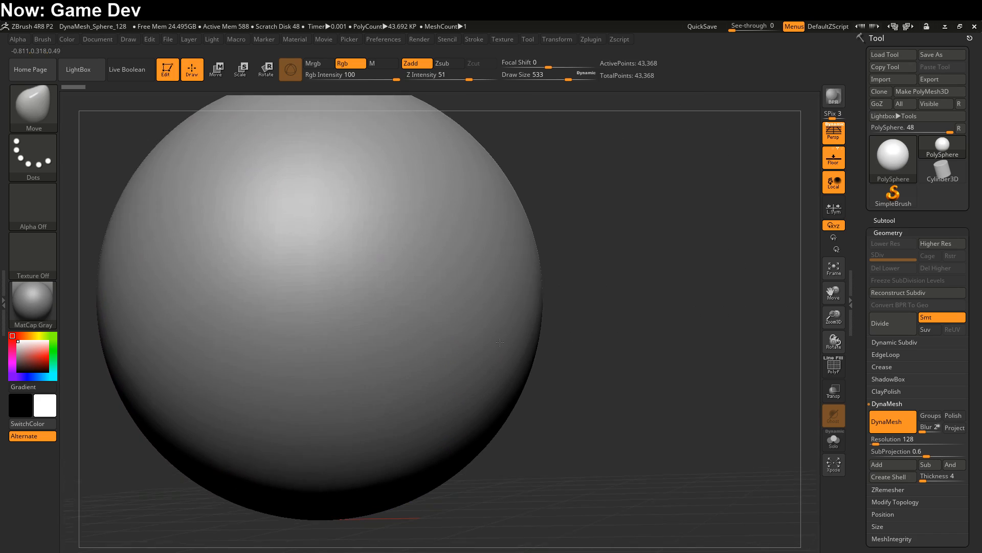
{"action": "left_click_drag", "start_coordinate": [499, 343], "coordinate": [589, 361]}
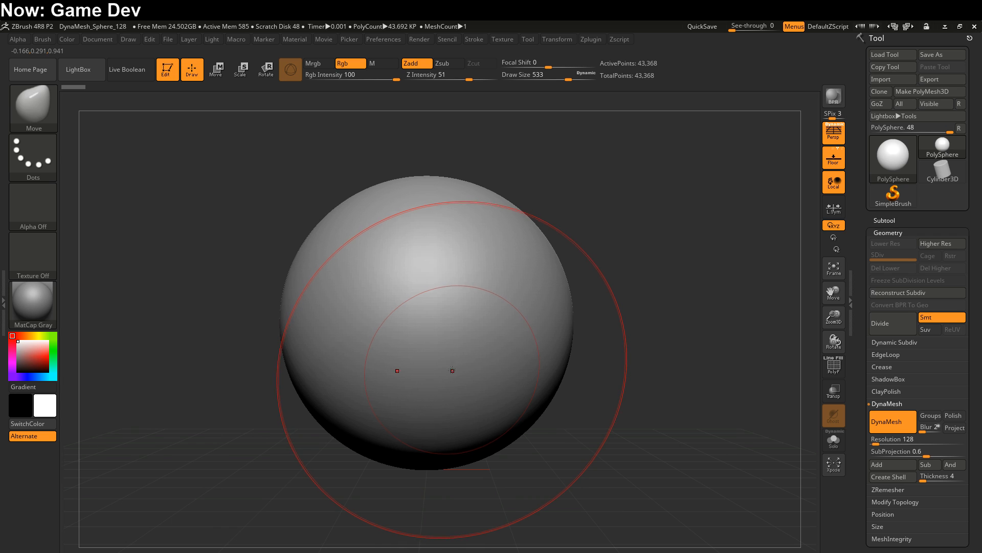
{"action": "mouse_move", "coordinate": [448, 374]}
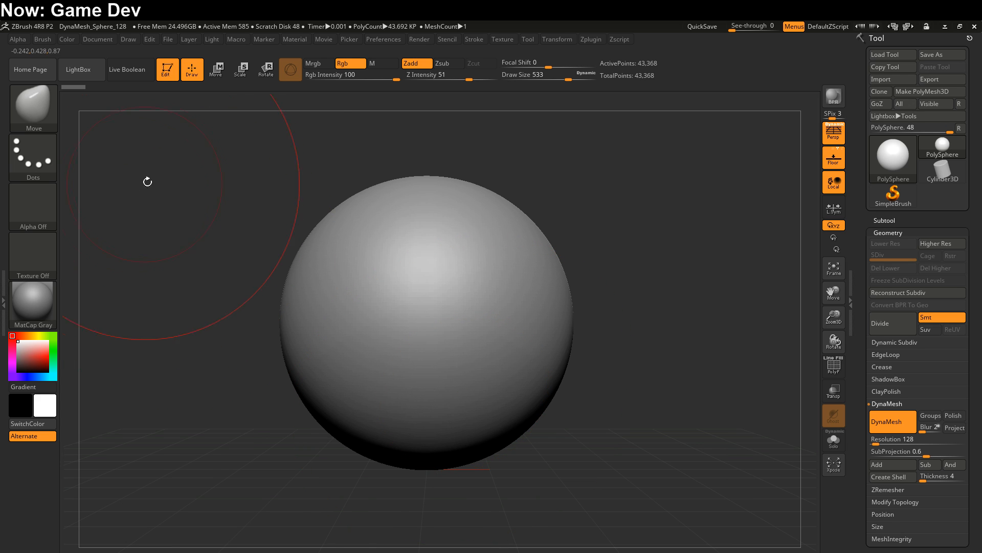
{"action": "mouse_move", "coordinate": [167, 69]}
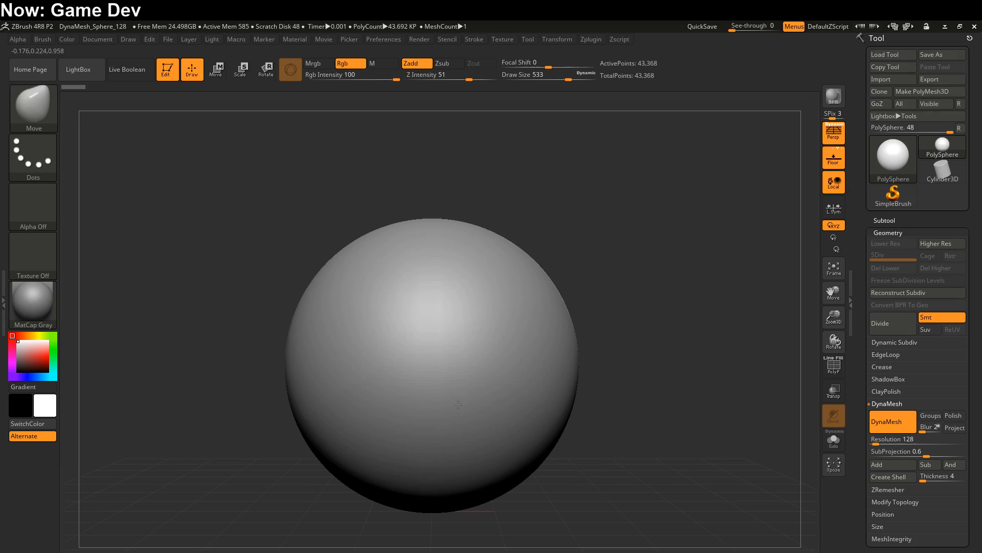
{"action": "mouse_move", "coordinate": [457, 404]}
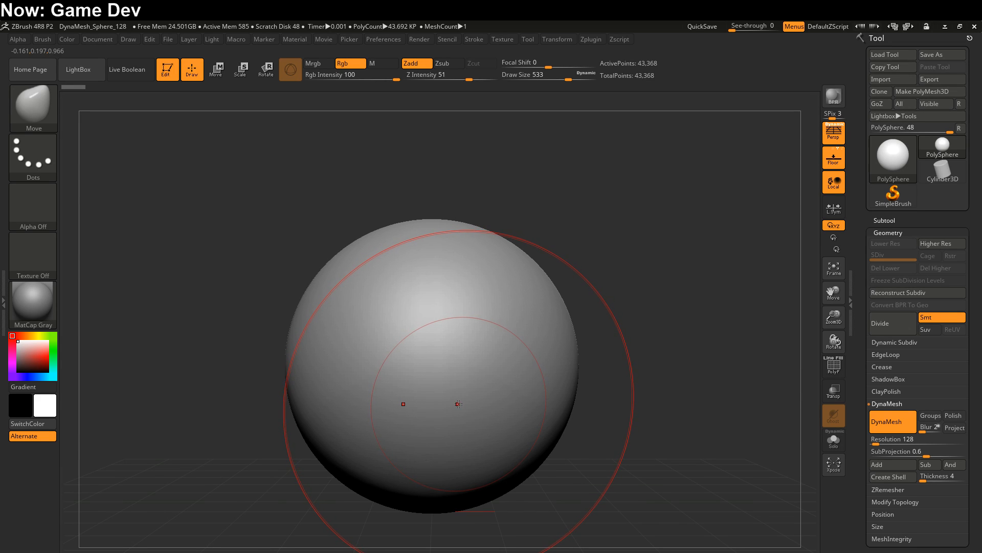
{"action": "mouse_move", "coordinate": [463, 408]}
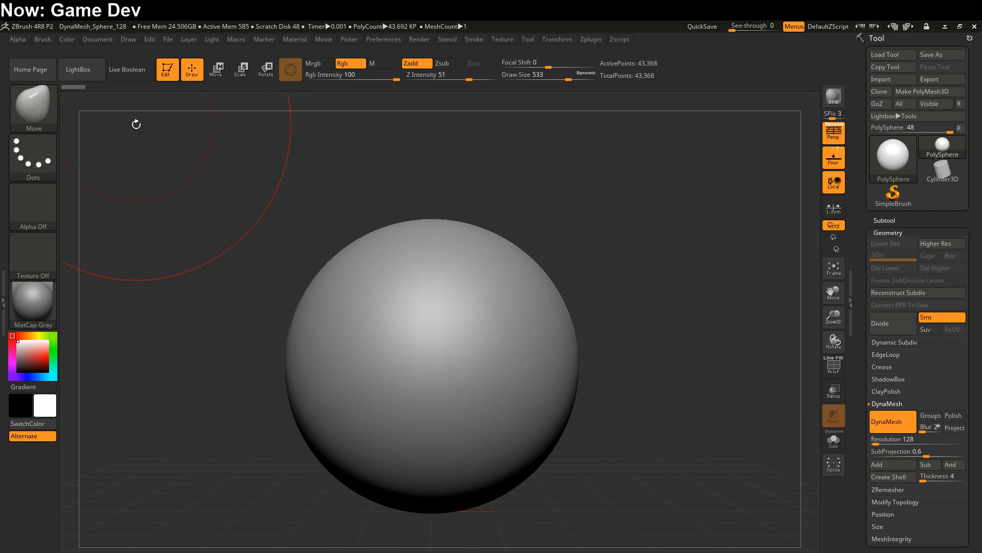
{"action": "mouse_move", "coordinate": [33, 107]}
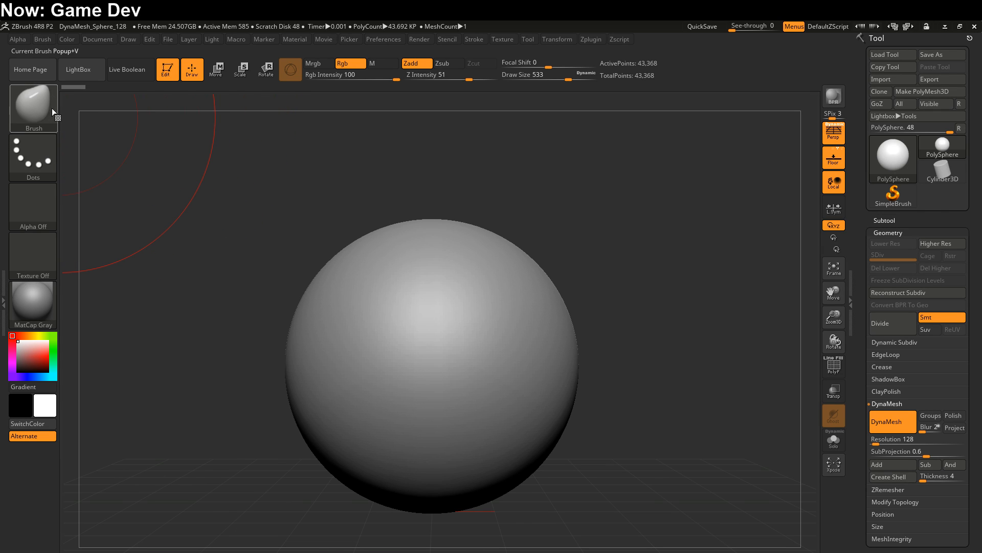
Open the brush palette popup from the Current Brush thumbnail
{"action": "left_click", "coordinate": [34, 103]}
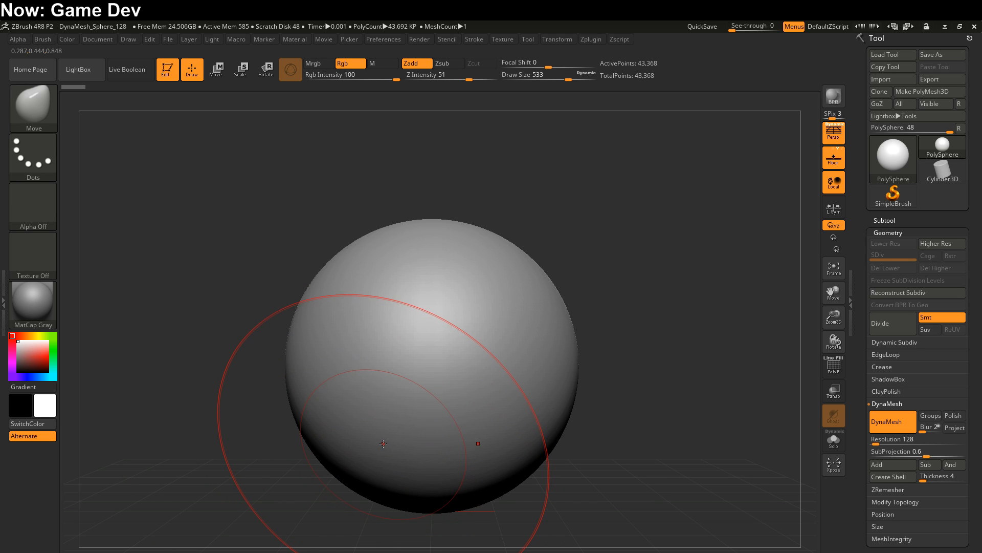
{"action": "left_click", "coordinate": [281, 69]}
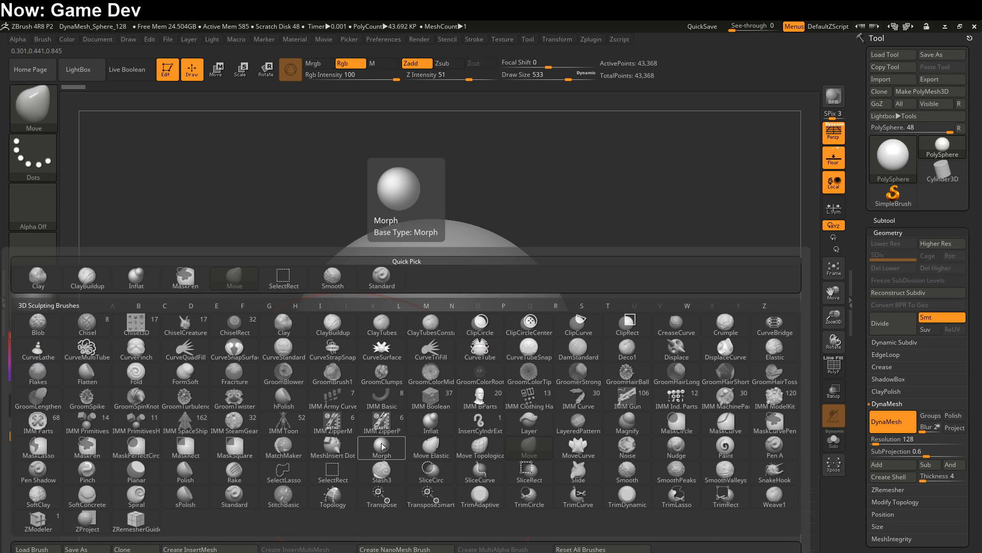
{"action": "left_click", "coordinate": [333, 348]}
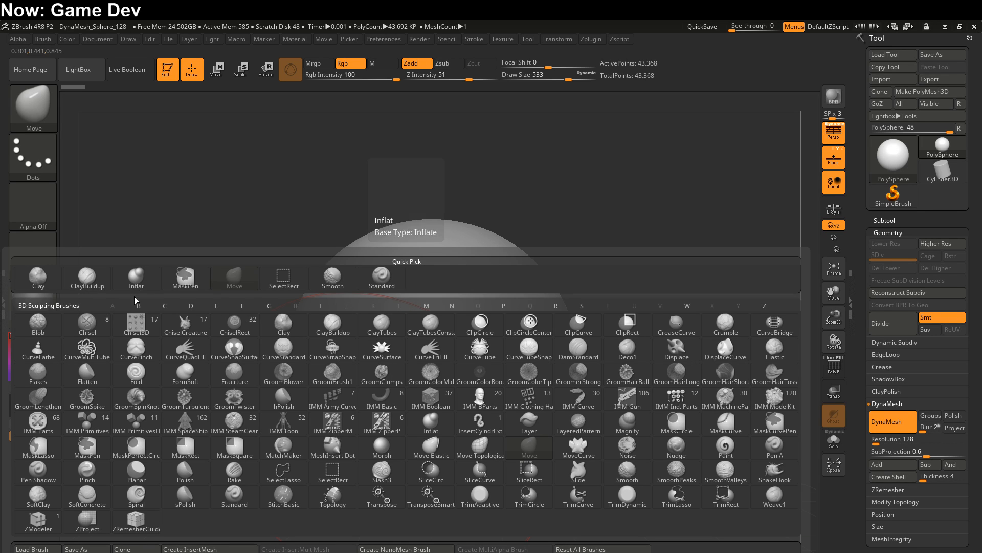
{"action": "mouse_move", "coordinate": [333, 374]}
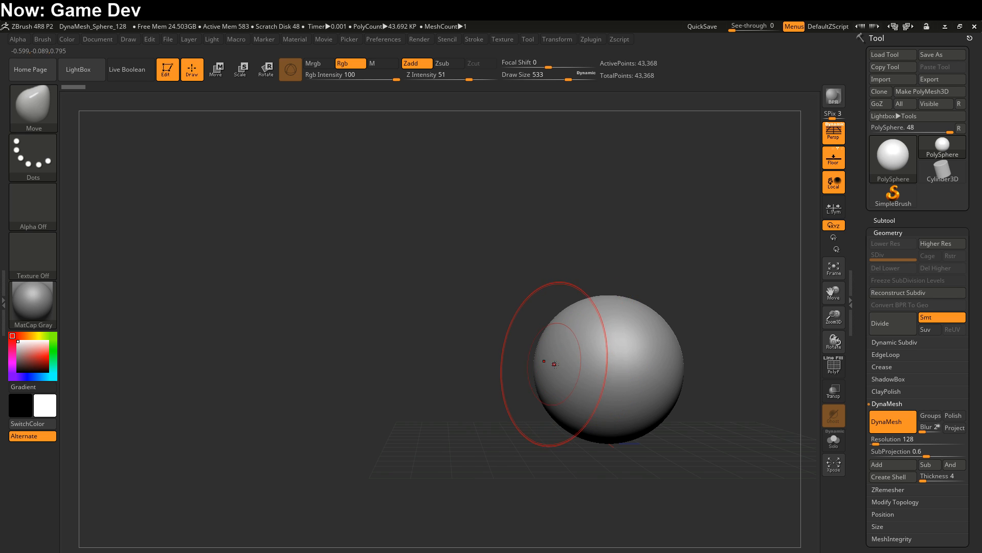
{"action": "mouse_move", "coordinate": [570, 376]}
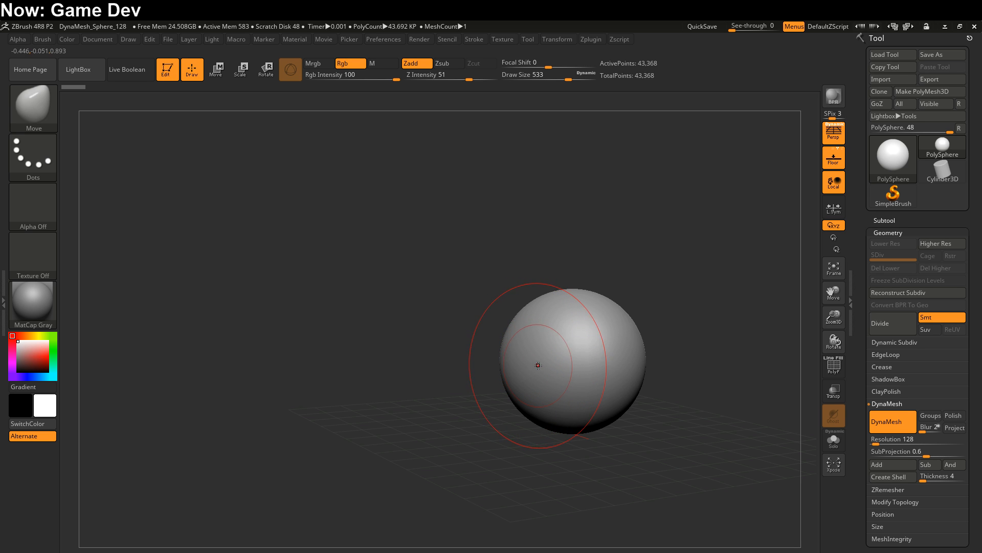
{"action": "mouse_move", "coordinate": [602, 319]}
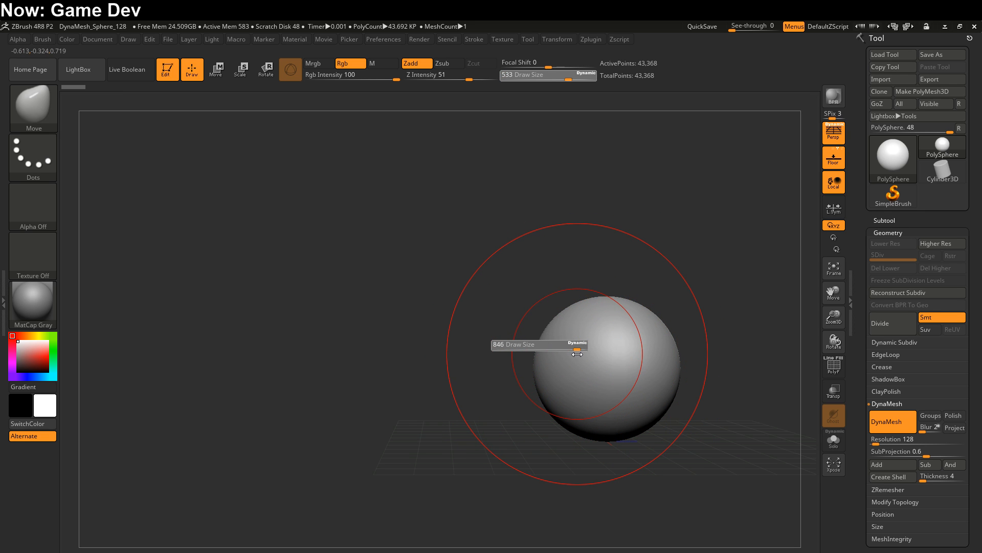
Enlarge the Move brush and pull the sphere's top upward into a tall capsule
{"action": "left_click_drag", "start_coordinate": [577, 354], "coordinate": [561, 363]}
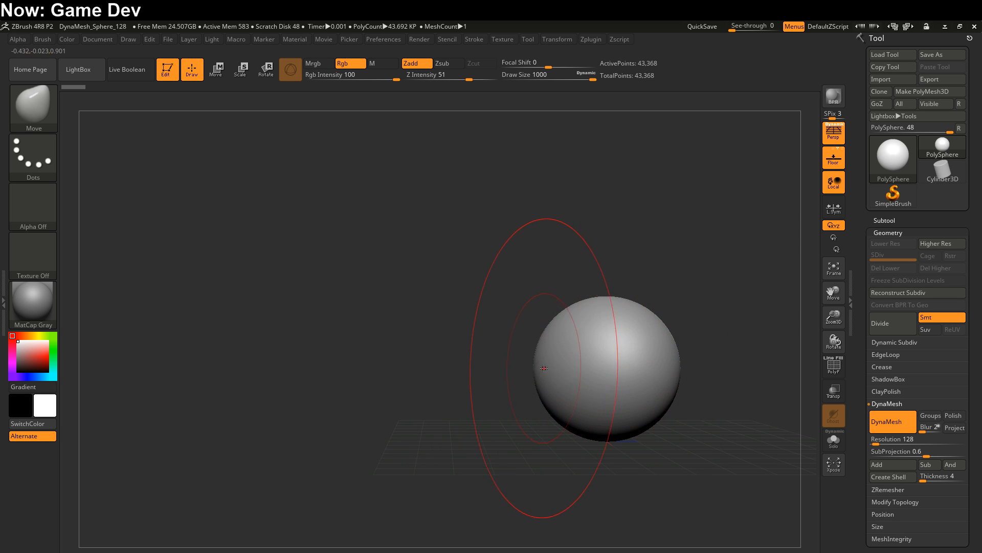
{"action": "left_click_drag", "start_coordinate": [544, 368], "coordinate": [602, 299]}
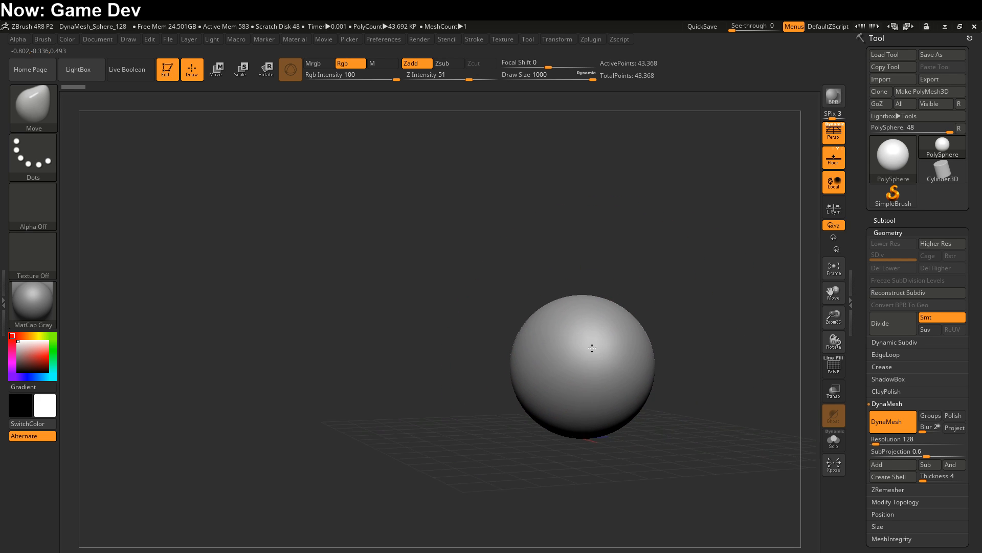
{"action": "left_click_drag", "start_coordinate": [591, 349], "coordinate": [612, 278]}
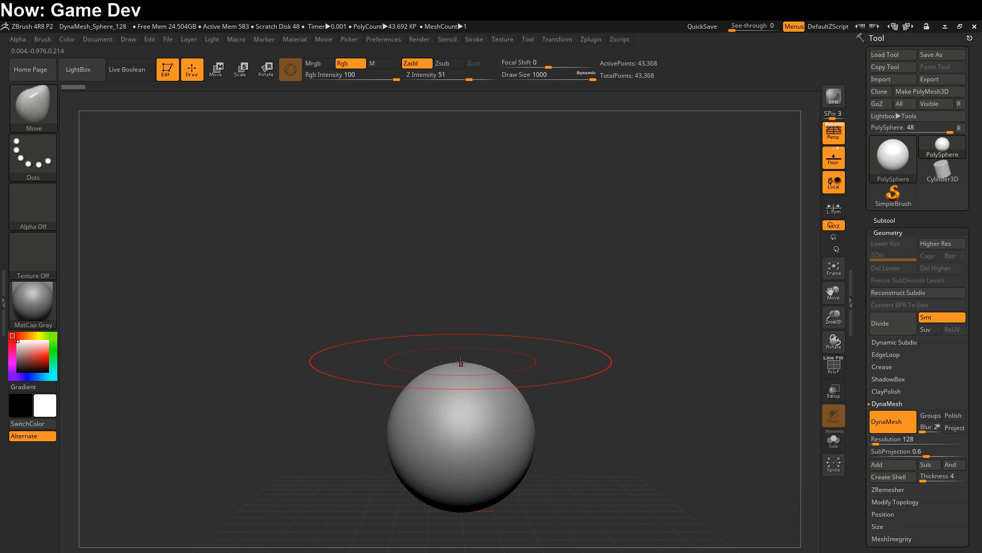
{"action": "left_click_drag", "start_coordinate": [461, 362], "coordinate": [450, 88]}
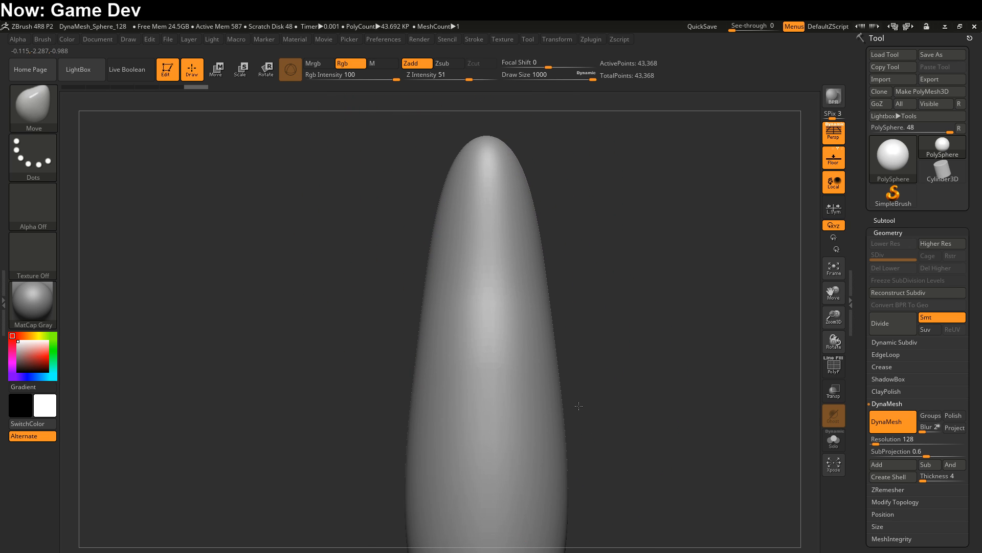
{"action": "left_click_drag", "start_coordinate": [578, 406], "coordinate": [562, 304]}
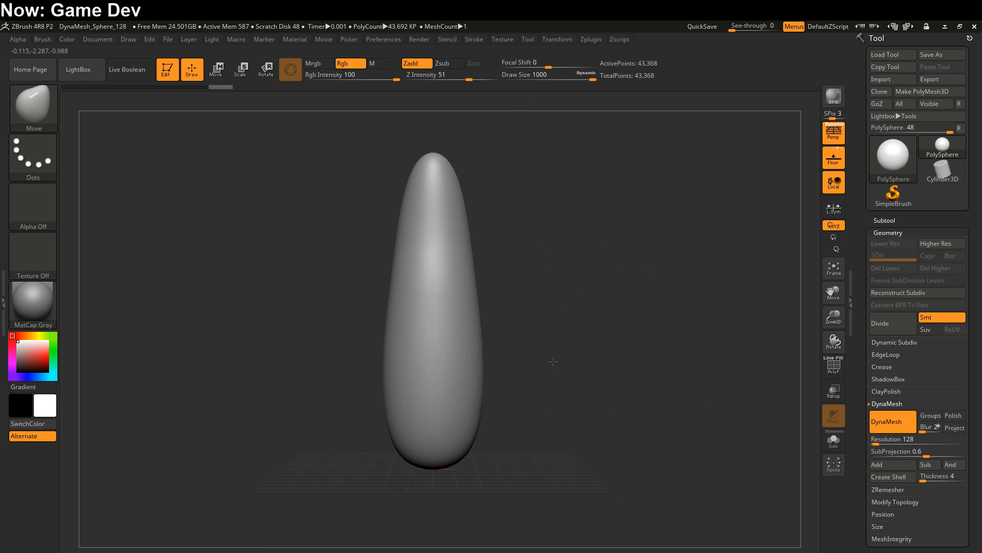
{"action": "mouse_move", "coordinate": [553, 382]}
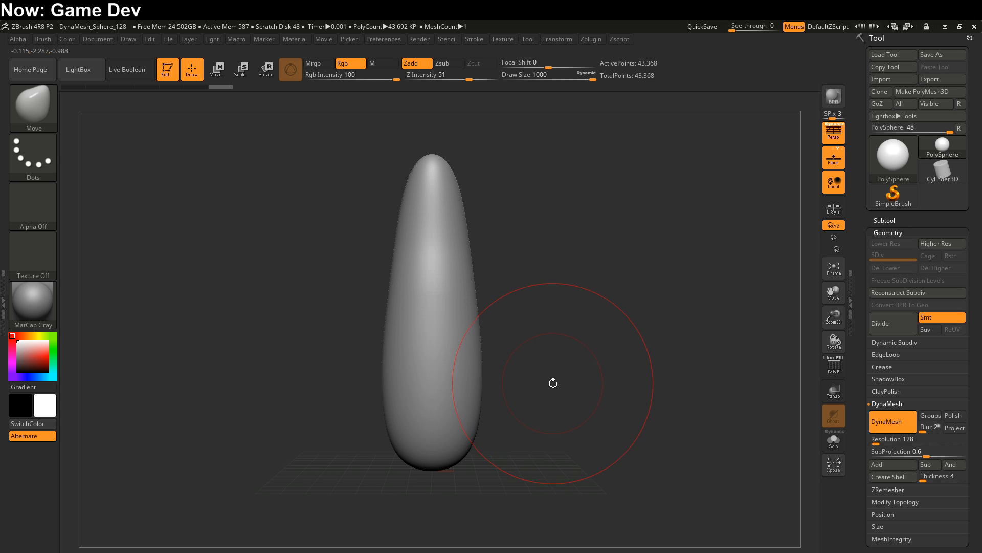
{"action": "mouse_move", "coordinate": [556, 374]}
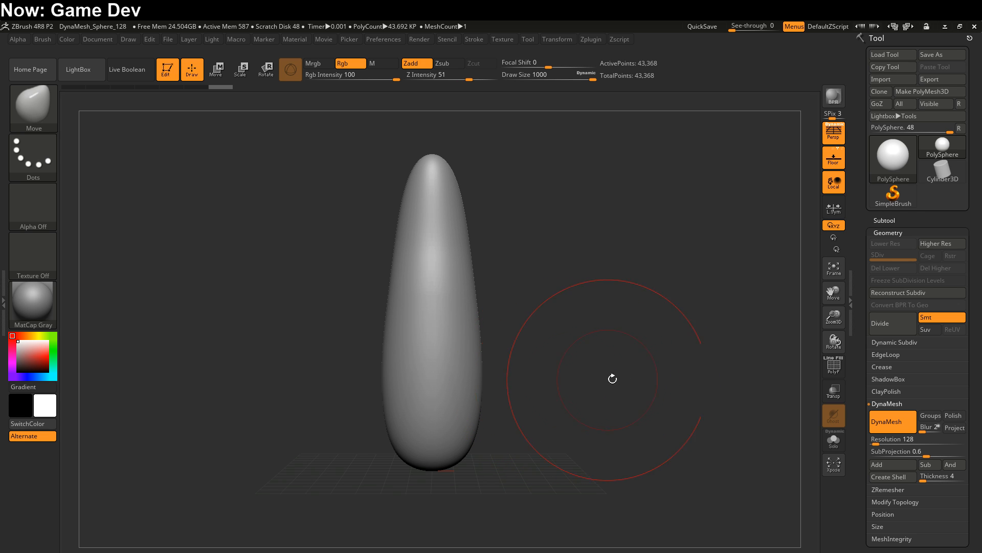
{"action": "mouse_move", "coordinate": [834, 369]}
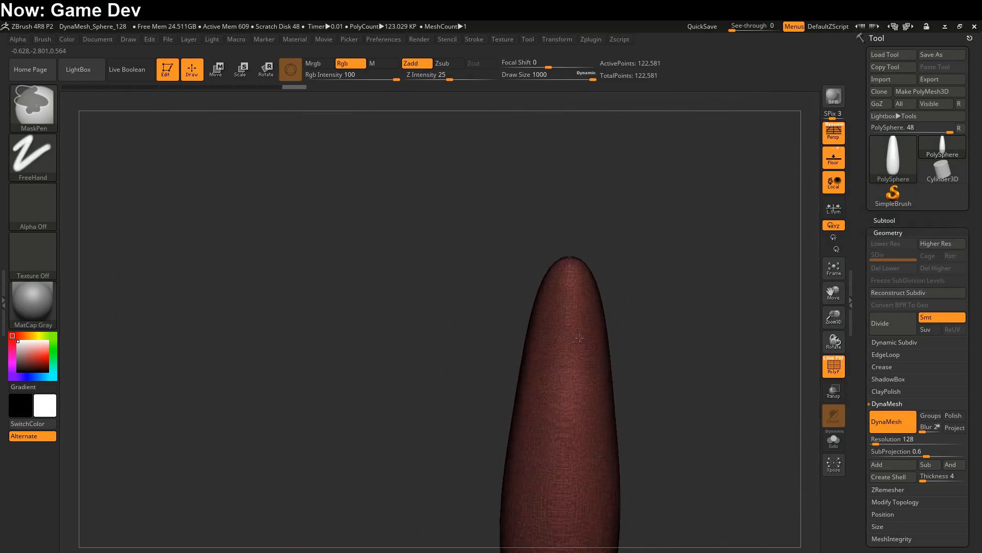
Clear the mask from the remeshed body of about 122,581 points
{"action": "left_click", "coordinate": [834, 366]}
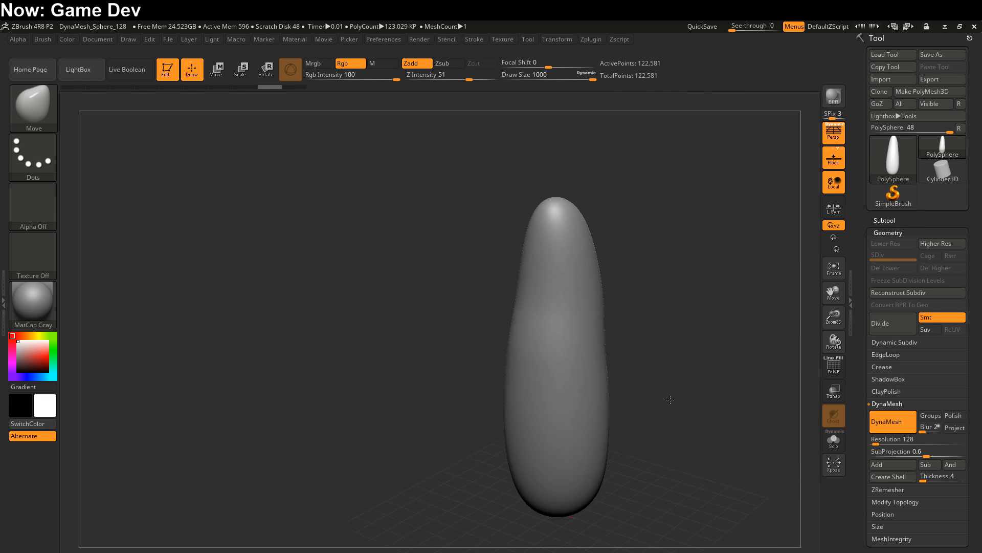
Enable Polish under Tool > Geometry > DynaMesh
{"action": "left_click", "coordinate": [952, 415]}
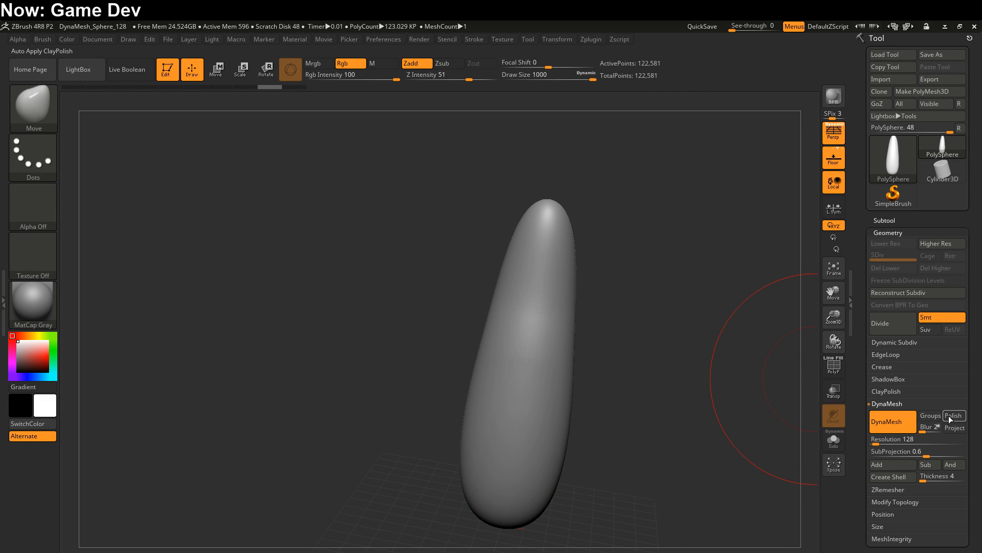
{"action": "mouse_move", "coordinate": [887, 243]}
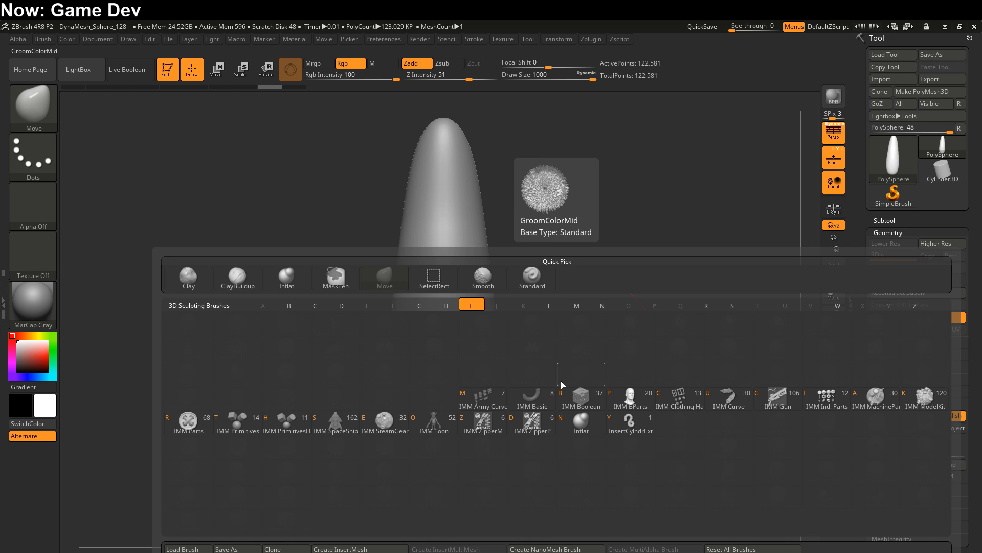
Select the Inflat brush from the brush library
{"action": "left_click", "coordinate": [579, 423]}
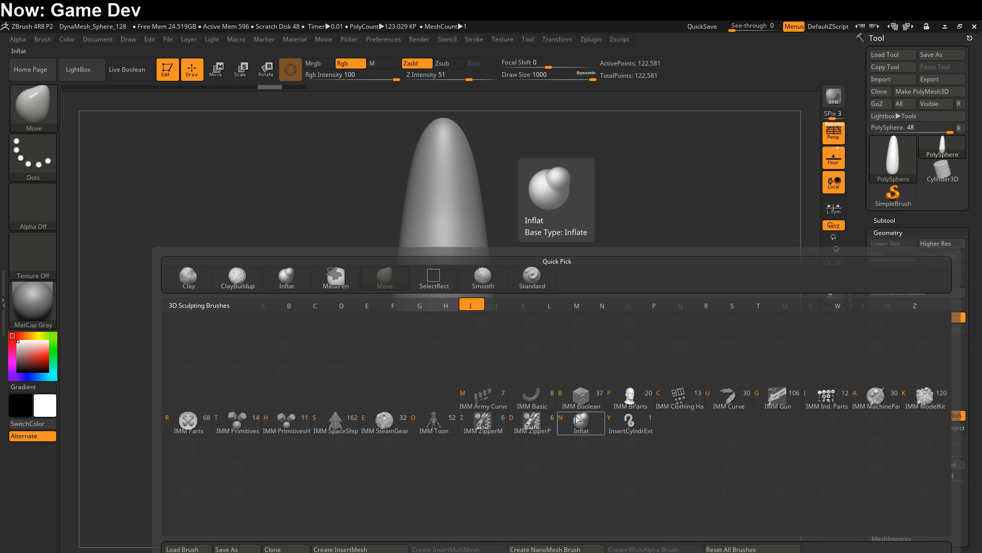
{"action": "left_click", "coordinate": [580, 423]}
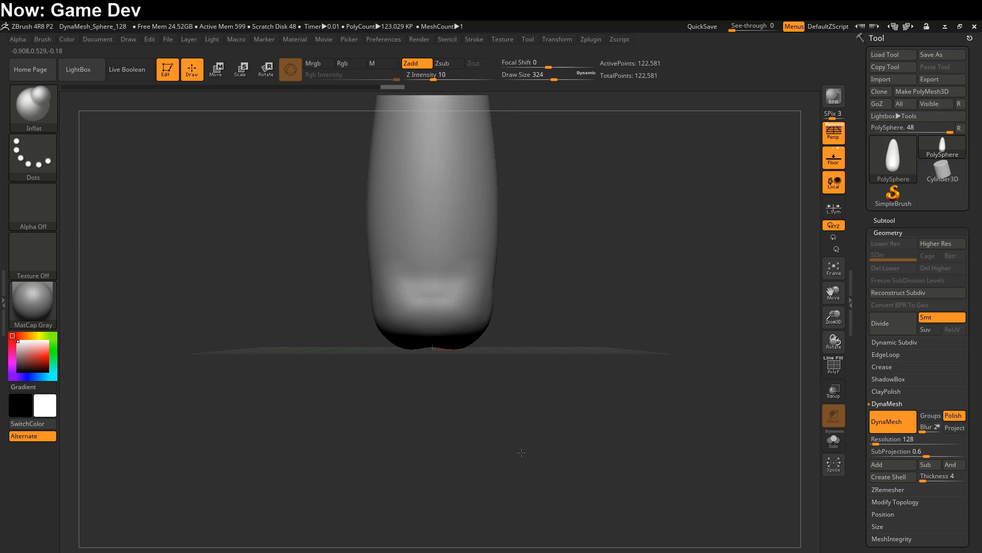
{"action": "mouse_move", "coordinate": [398, 345]}
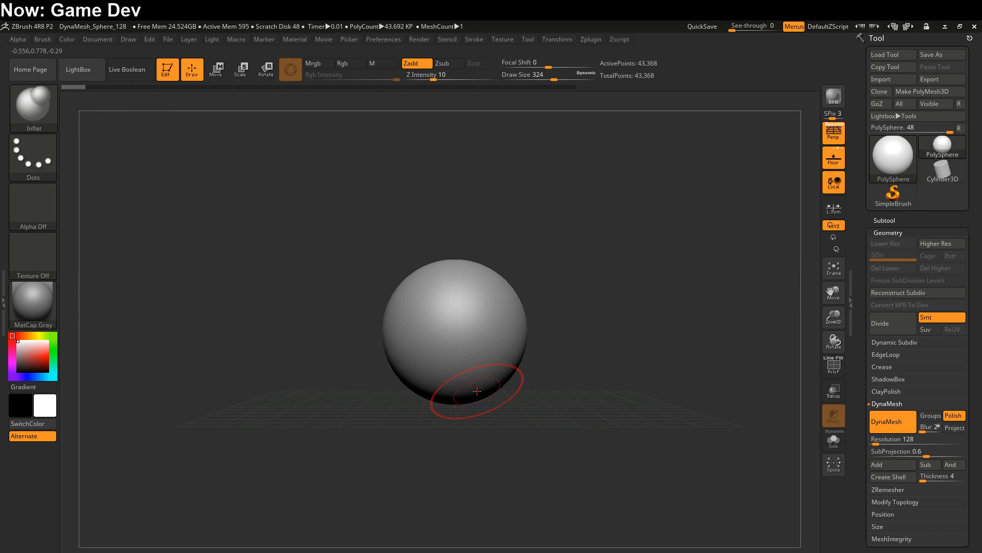
{"action": "mouse_move", "coordinate": [449, 295]}
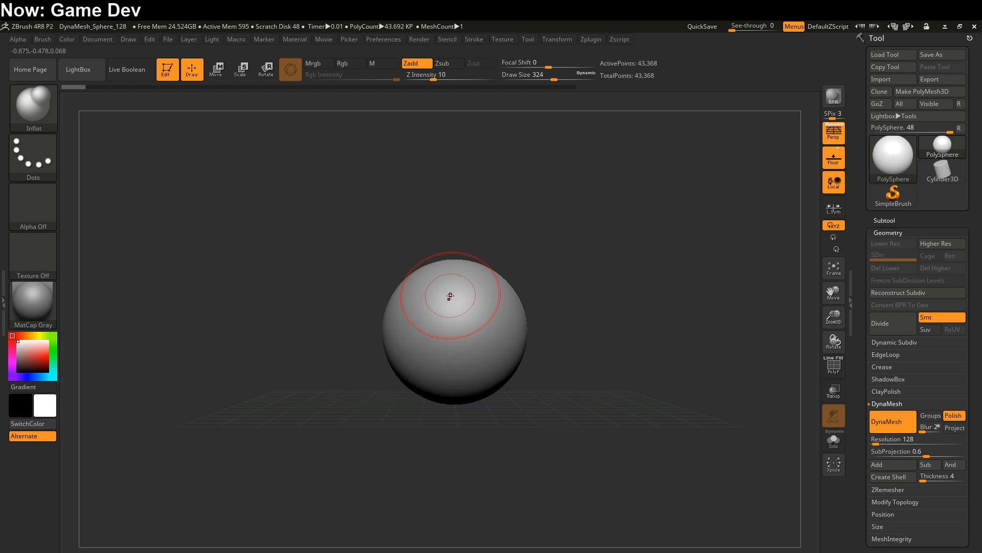
{"action": "mouse_move", "coordinate": [431, 307]}
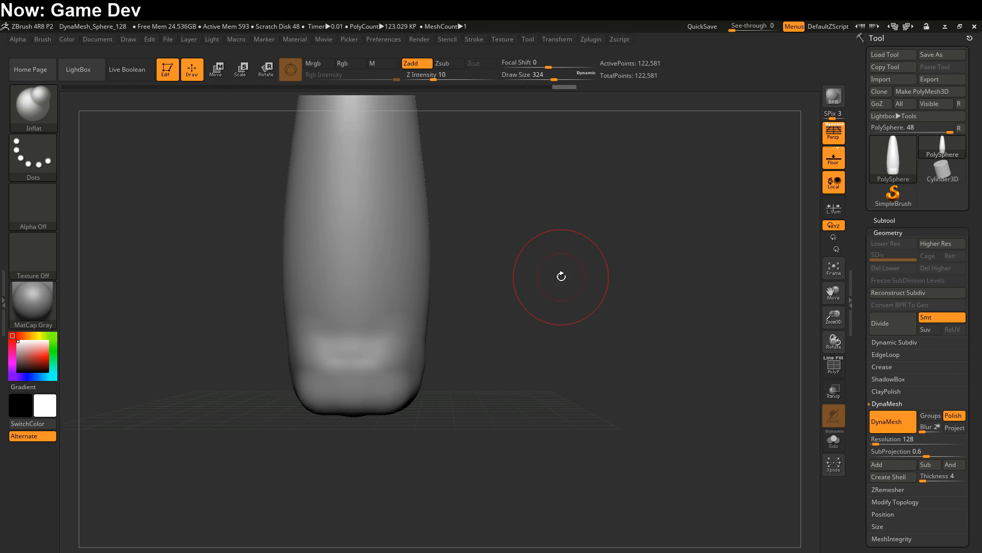
{"action": "left_click_drag", "start_coordinate": [561, 277], "coordinate": [426, 401]}
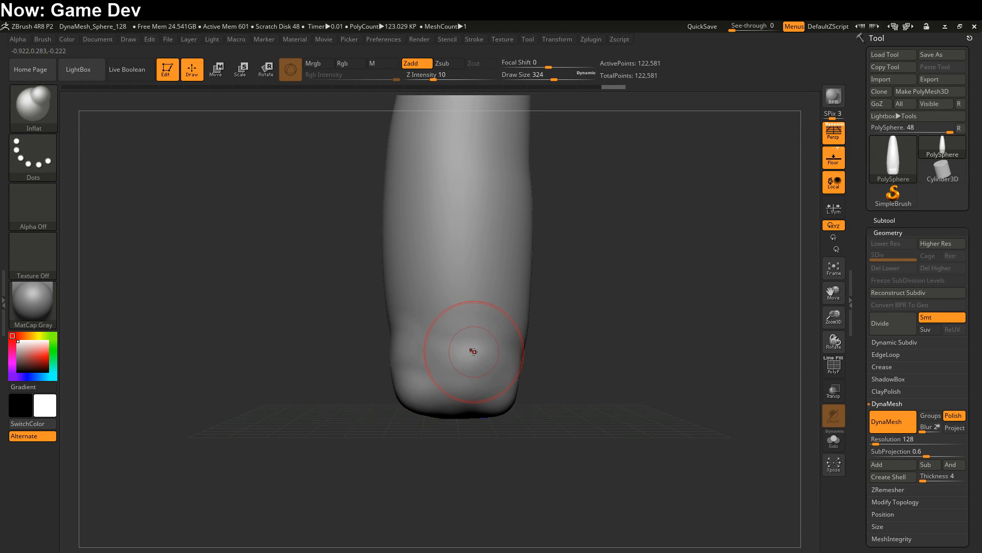
{"action": "left_click_drag", "start_coordinate": [473, 350], "coordinate": [494, 422]}
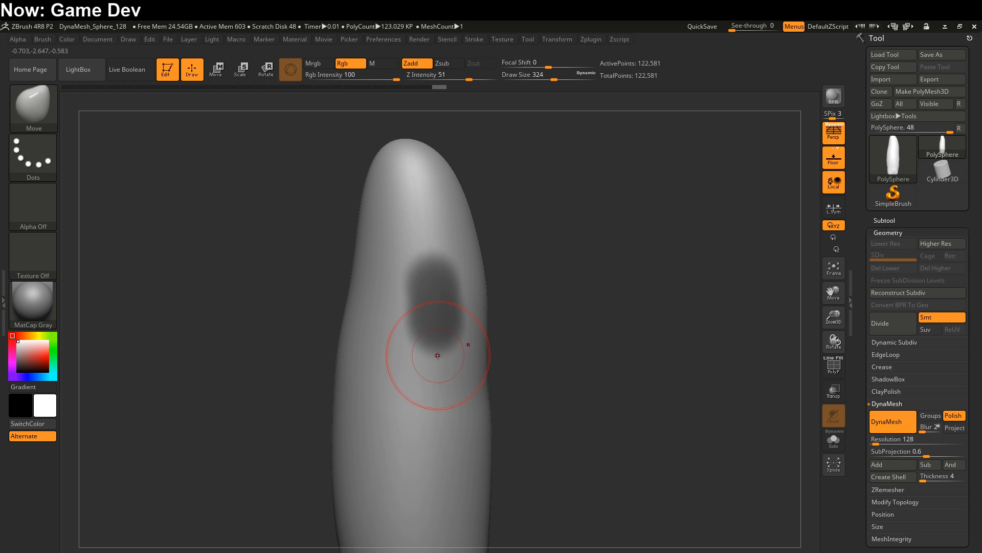
{"action": "mouse_move", "coordinate": [423, 375]}
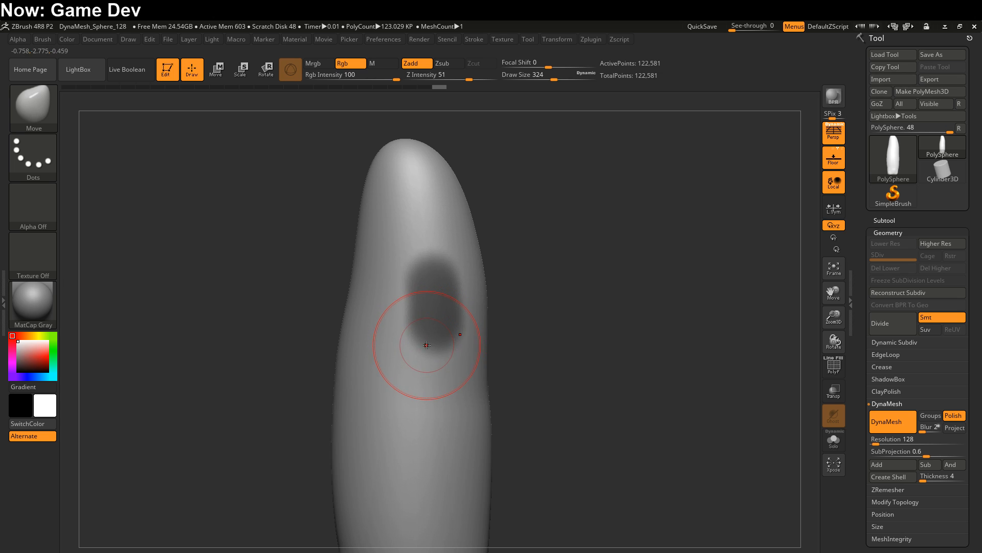
{"action": "mouse_move", "coordinate": [430, 339]}
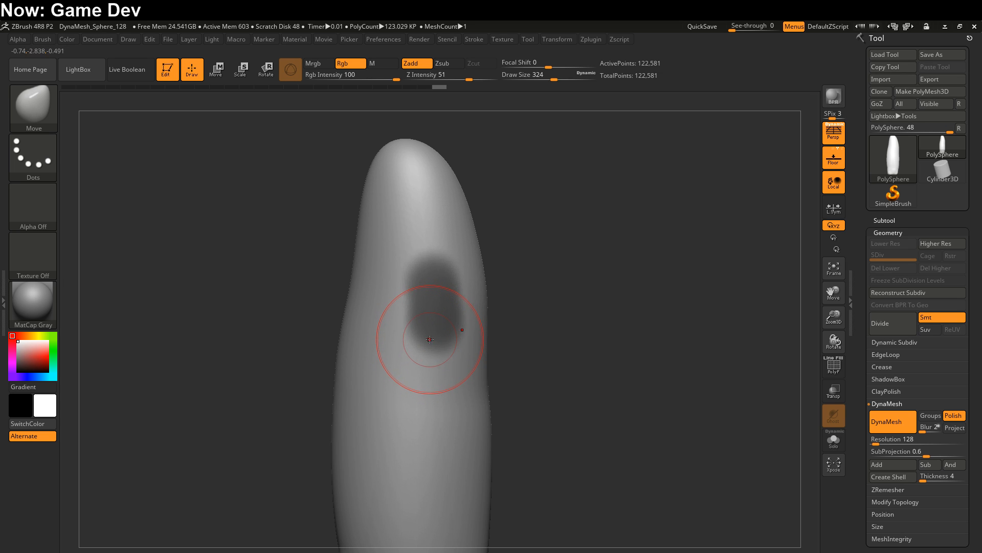
{"action": "mouse_move", "coordinate": [431, 332]}
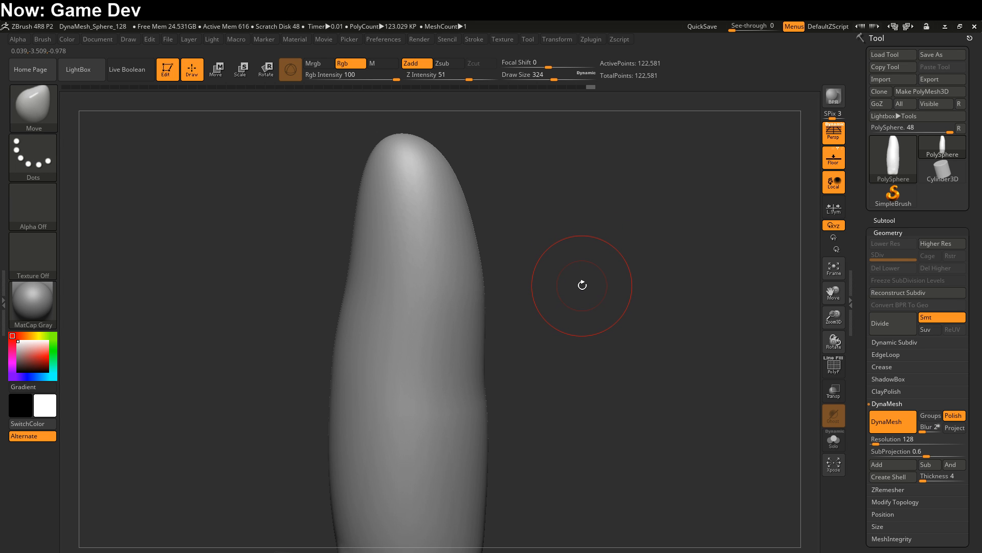
{"action": "mouse_move", "coordinate": [570, 291]}
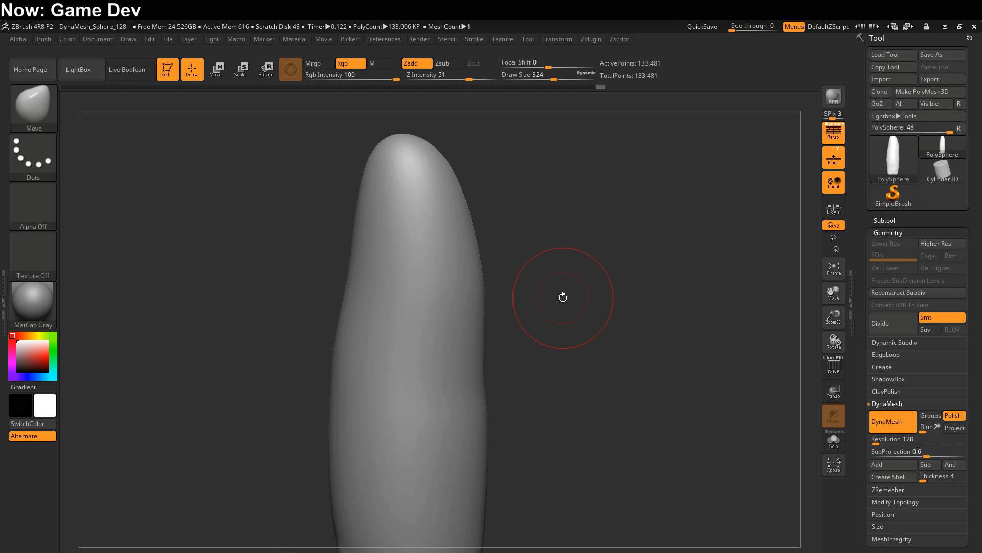
{"action": "mouse_move", "coordinate": [562, 312]}
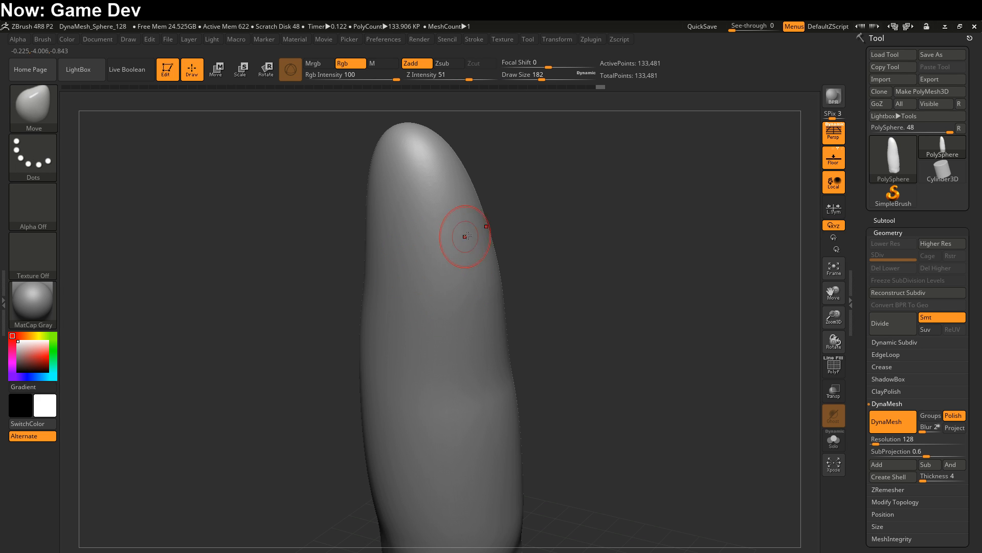
Drag a small nub out of the body's upper side with the Move brush
{"action": "left_click_drag", "start_coordinate": [465, 237], "coordinate": [444, 296]}
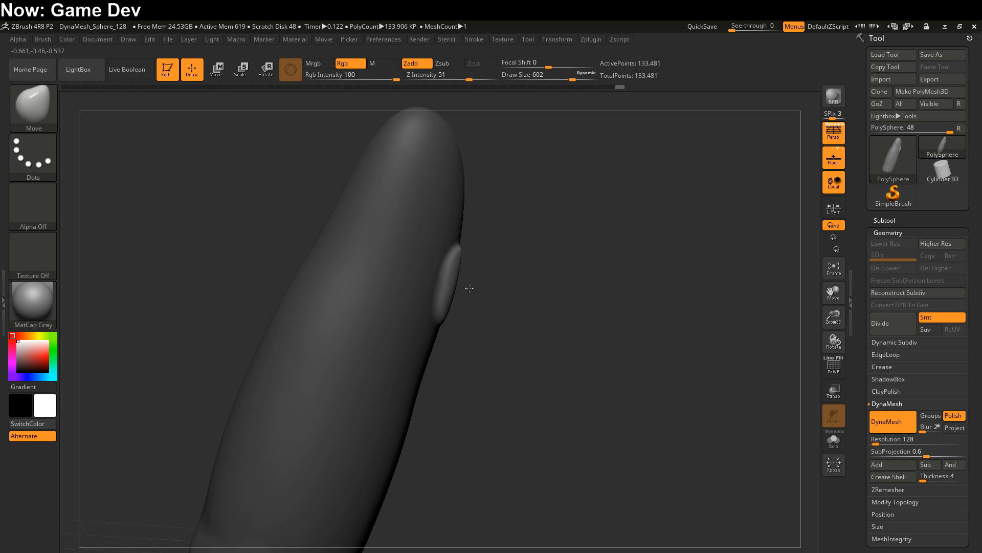
Stretch the side nub into a long tapered wing with a drooping lower lobe
{"action": "left_click_drag", "start_coordinate": [468, 288], "coordinate": [549, 391]}
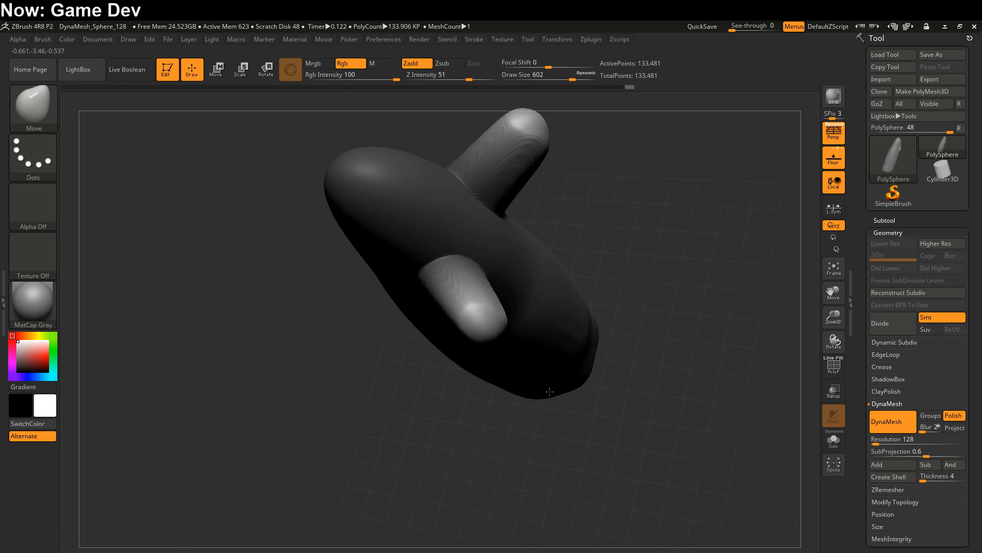
{"action": "left_click_drag", "start_coordinate": [548, 392], "coordinate": [357, 351]}
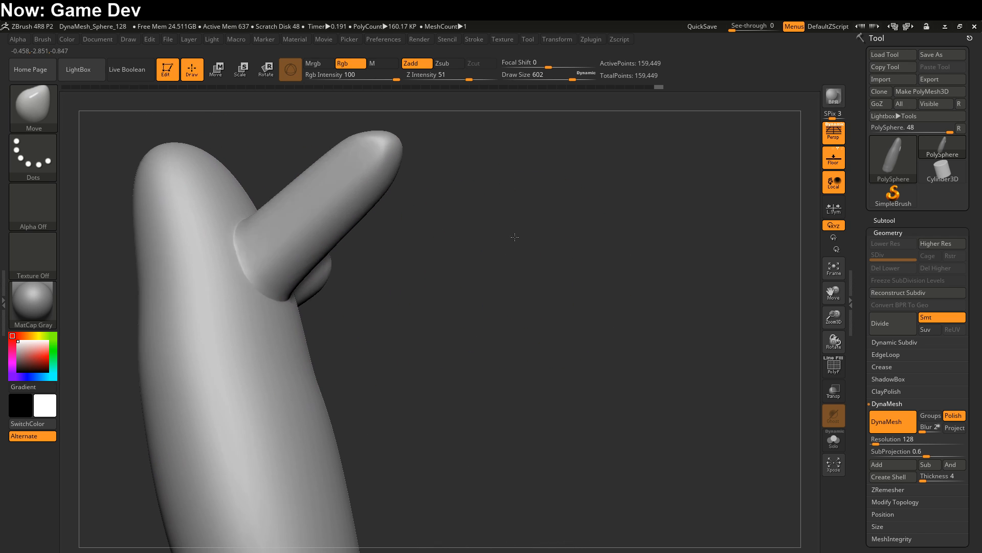
{"action": "left_click_drag", "start_coordinate": [514, 237], "coordinate": [633, 293]}
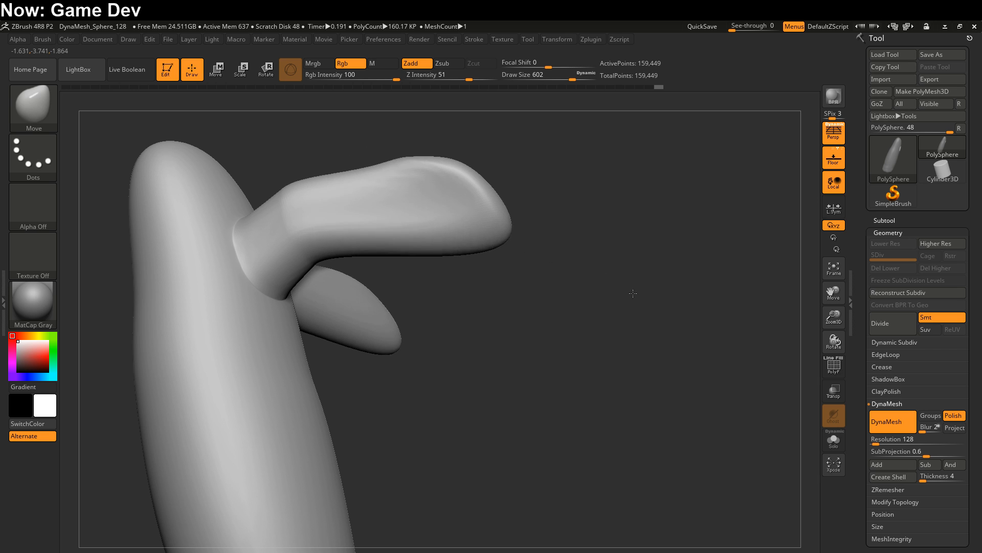
{"action": "left_click_drag", "start_coordinate": [633, 293], "coordinate": [475, 266]}
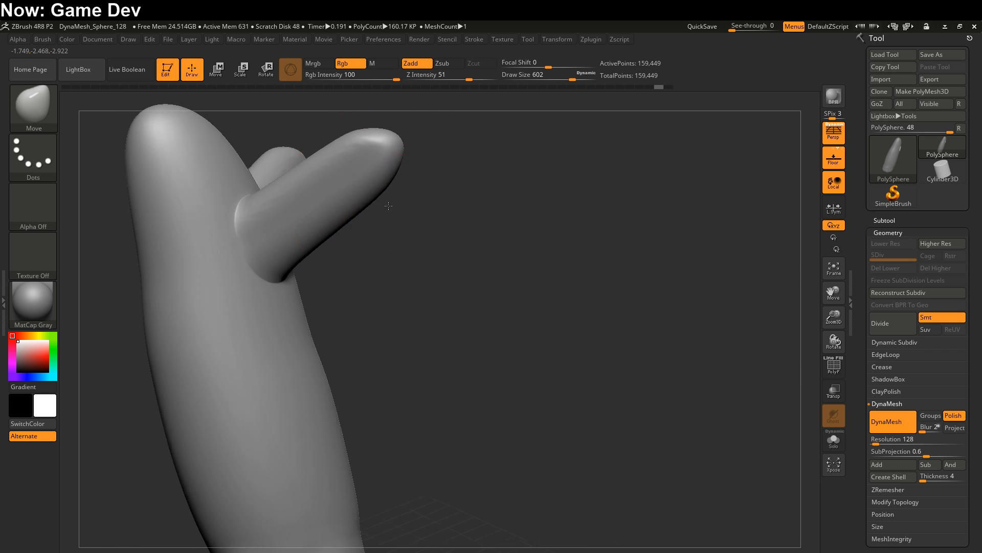
{"action": "left_click_drag", "start_coordinate": [388, 206], "coordinate": [494, 206]}
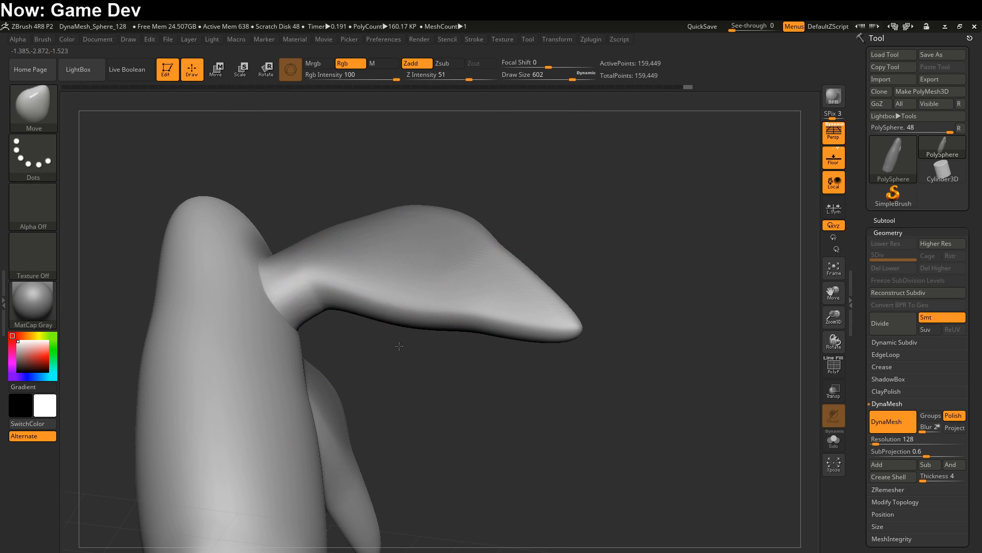
{"action": "left_click_drag", "start_coordinate": [399, 346], "coordinate": [482, 502]}
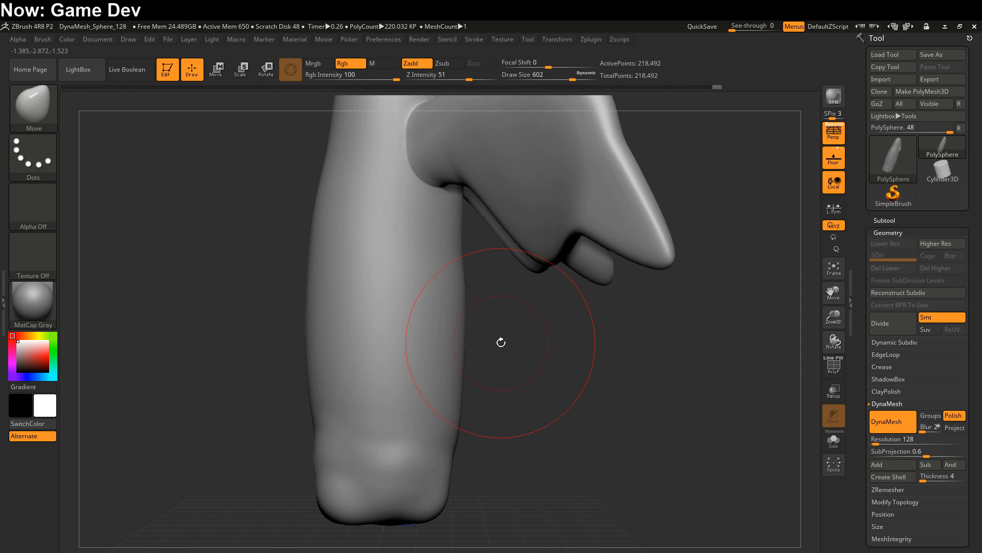
{"action": "left_click_drag", "start_coordinate": [502, 342], "coordinate": [426, 460]}
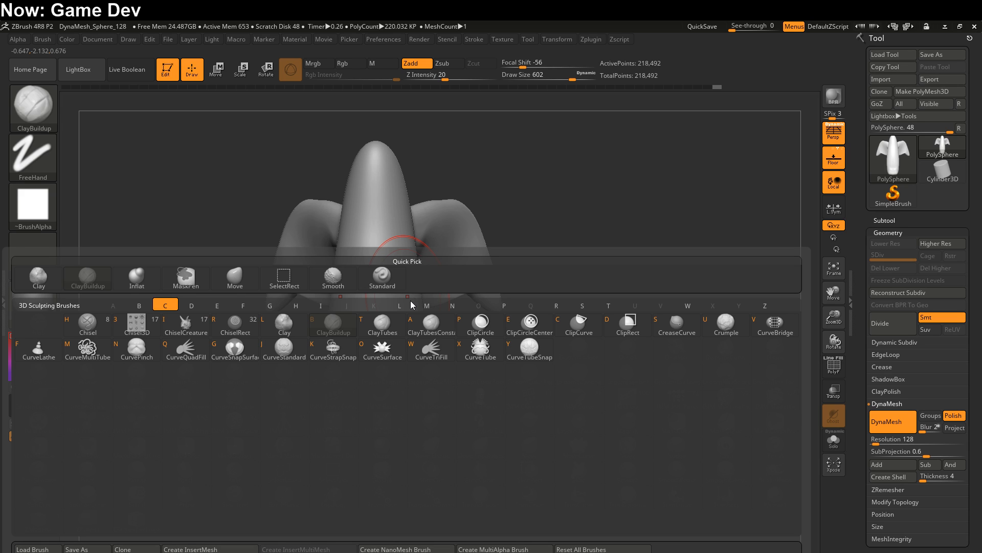
{"action": "mouse_move", "coordinate": [414, 304]}
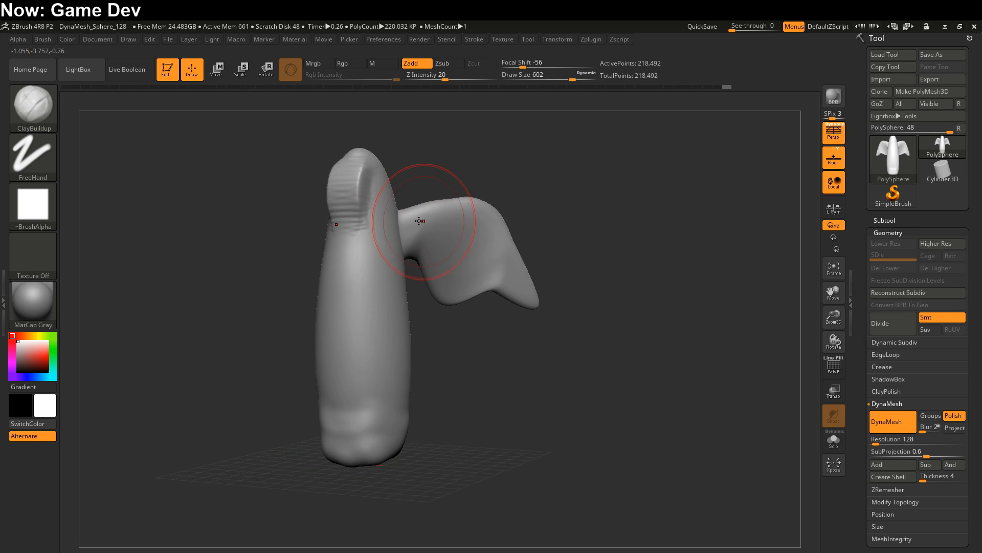
Build ClayBuildup masses on the upper body, head and hair strands
{"action": "left_click_drag", "start_coordinate": [414, 220], "coordinate": [407, 259]}
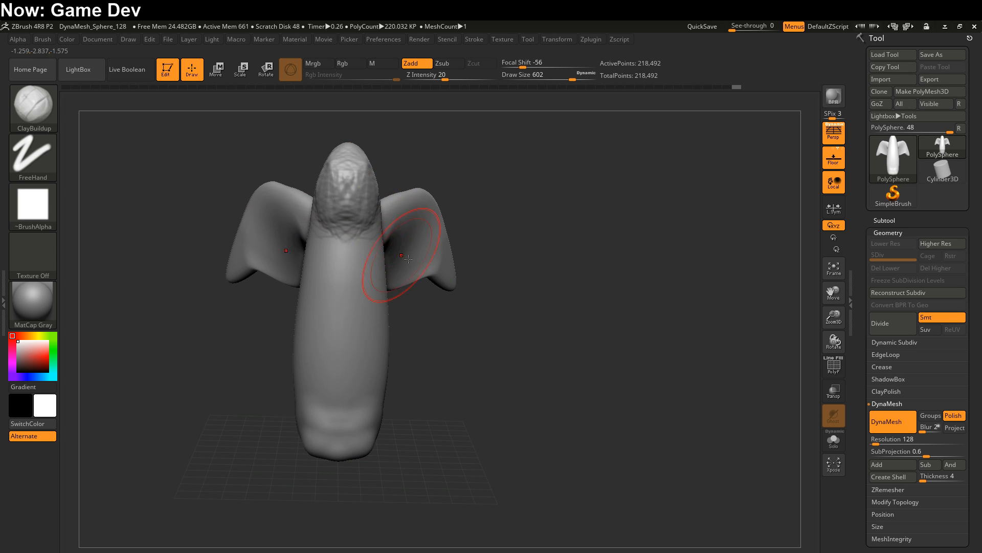
{"action": "left_click_drag", "start_coordinate": [407, 257], "coordinate": [282, 195]}
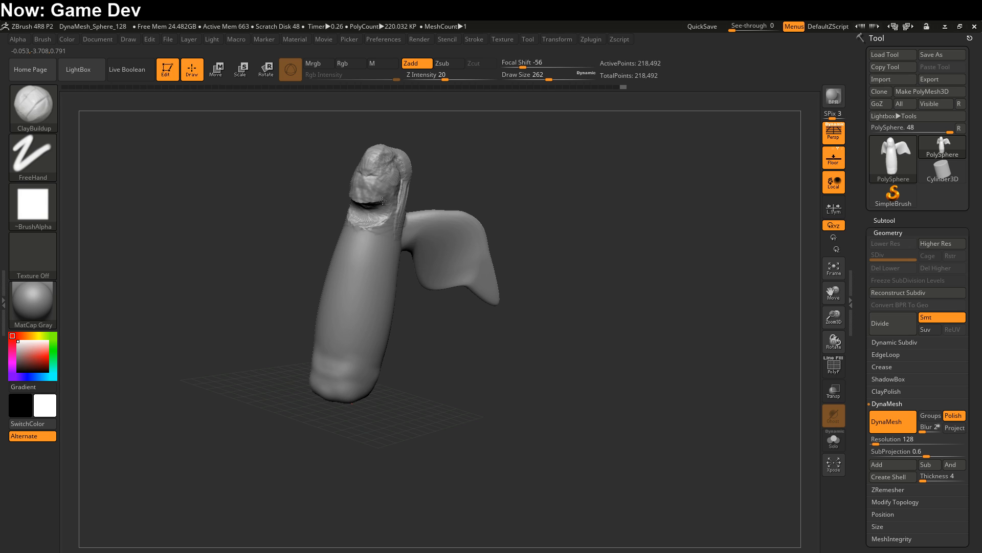
{"action": "left_click_drag", "start_coordinate": [376, 194], "coordinate": [388, 220]}
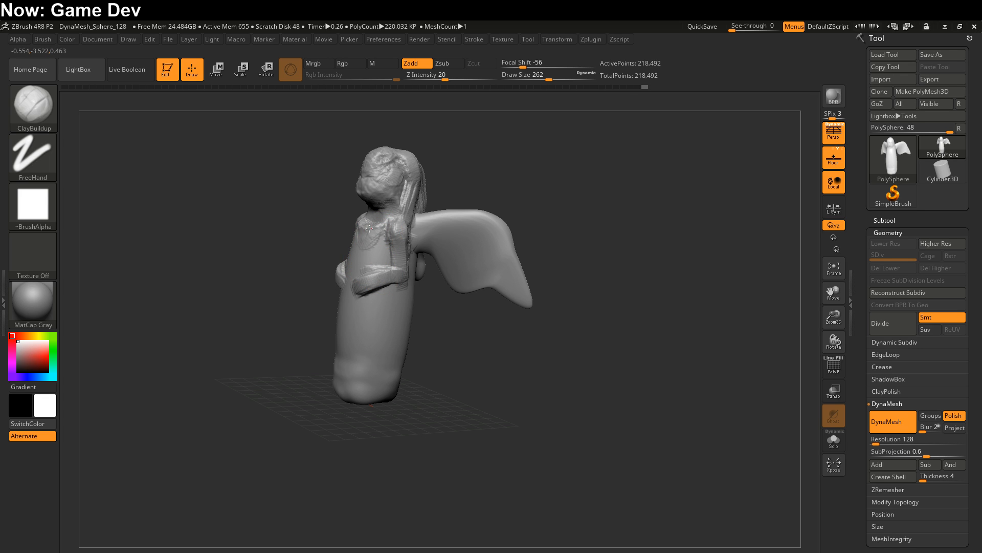
{"action": "left_click_drag", "start_coordinate": [370, 227], "coordinate": [393, 267]}
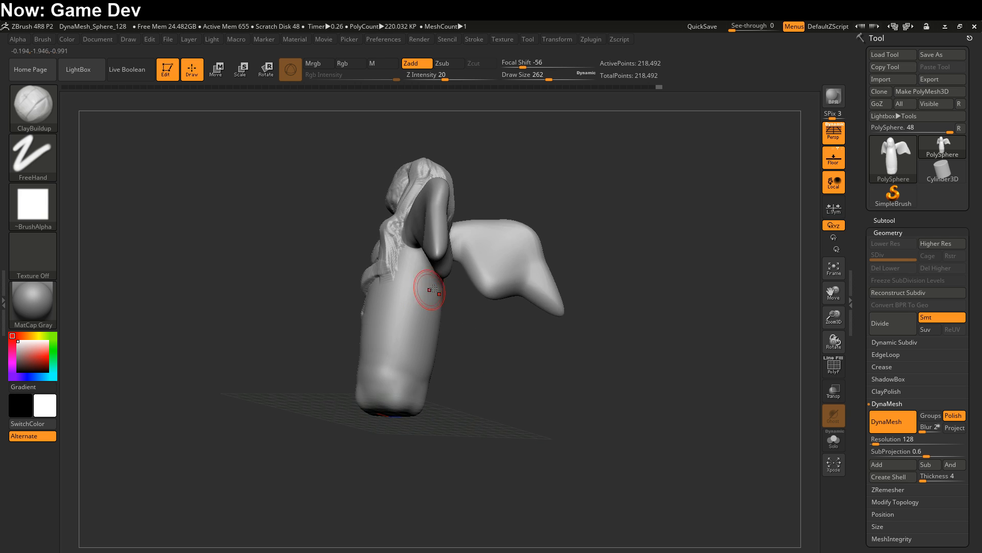
Add clay for the arm, shoulders and strands along the body's sides
{"action": "left_click_drag", "start_coordinate": [429, 288], "coordinate": [391, 279]}
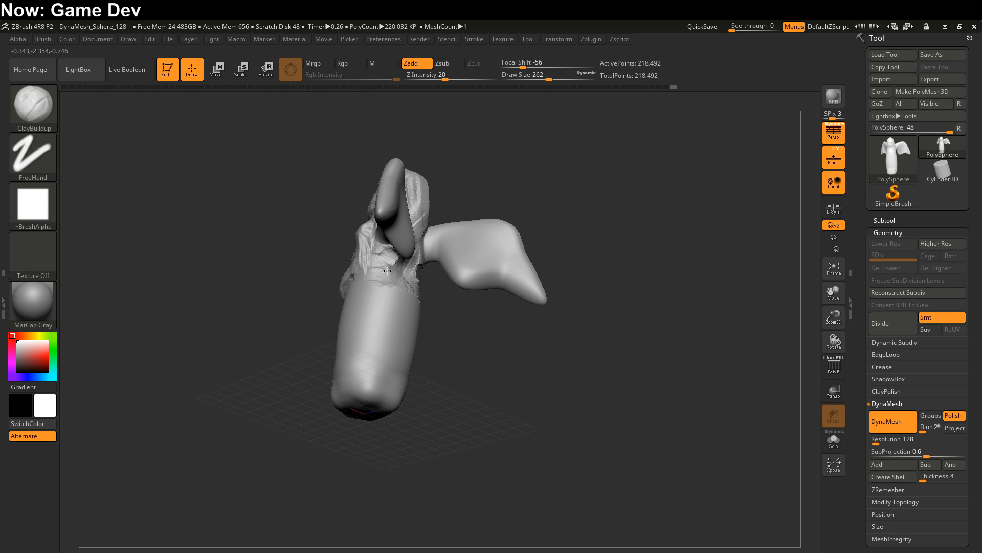
{"action": "left_click_drag", "start_coordinate": [388, 270], "coordinate": [407, 332]}
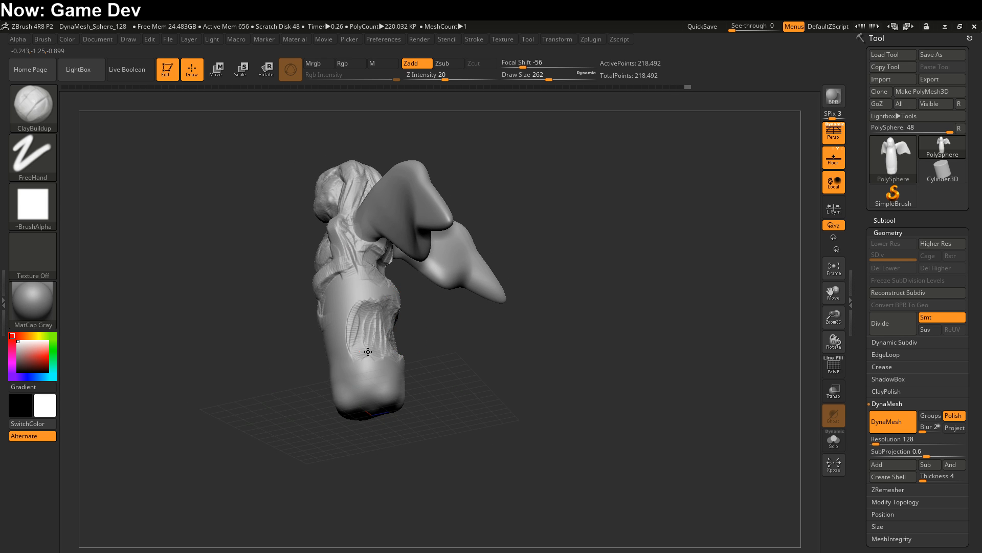
{"action": "left_click_drag", "start_coordinate": [369, 352], "coordinate": [411, 366]}
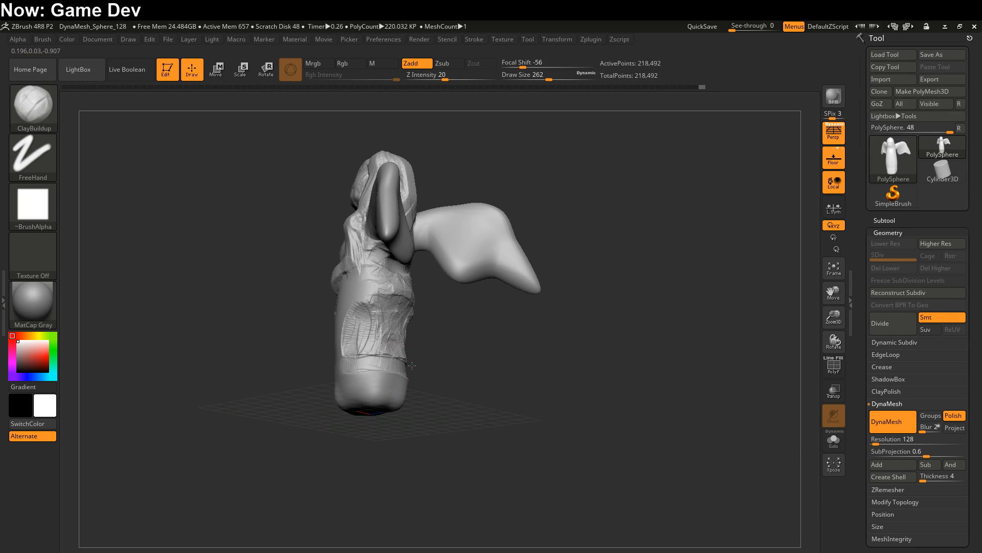
{"action": "left_click_drag", "start_coordinate": [412, 365], "coordinate": [323, 377]}
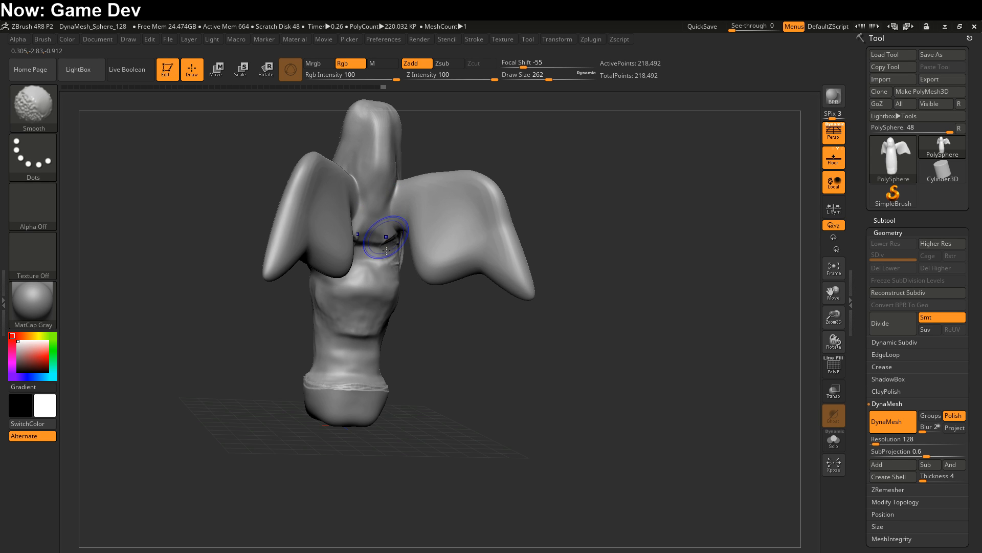
Smooth under the head, then sculpt hair lines over the head and long strands down the back
{"action": "left_click_drag", "start_coordinate": [385, 237], "coordinate": [376, 210]}
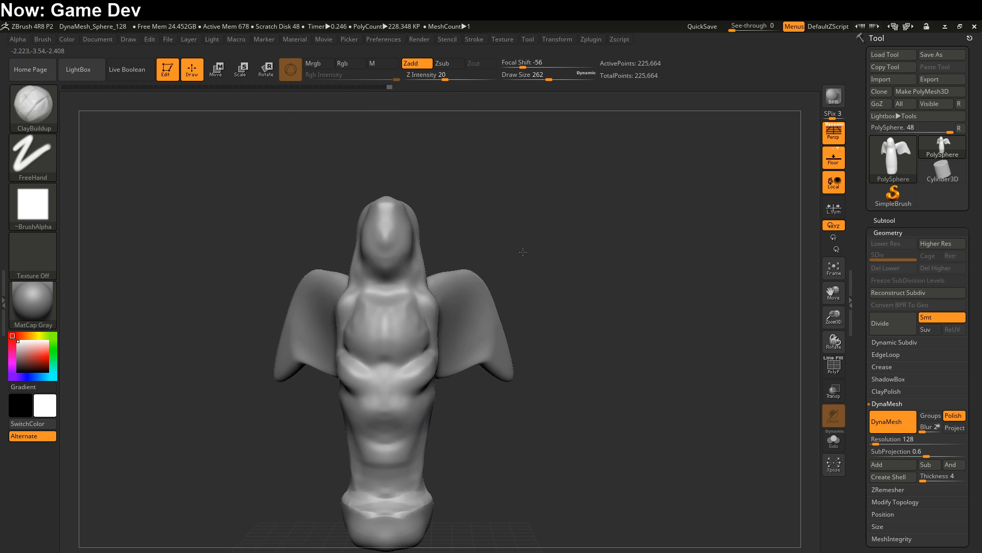
{"action": "left_click", "coordinate": [547, 75]}
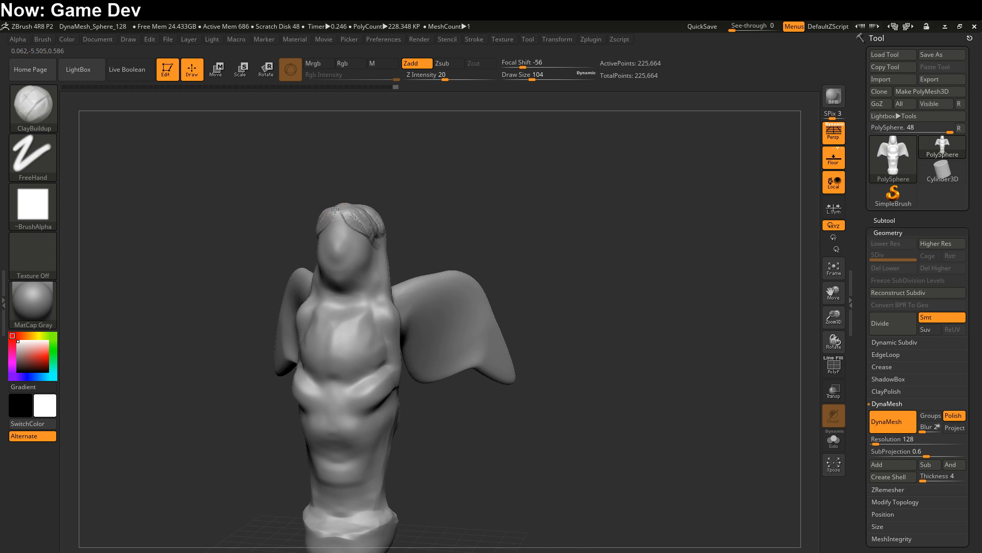
{"action": "left_click_drag", "start_coordinate": [335, 210], "coordinate": [373, 234]}
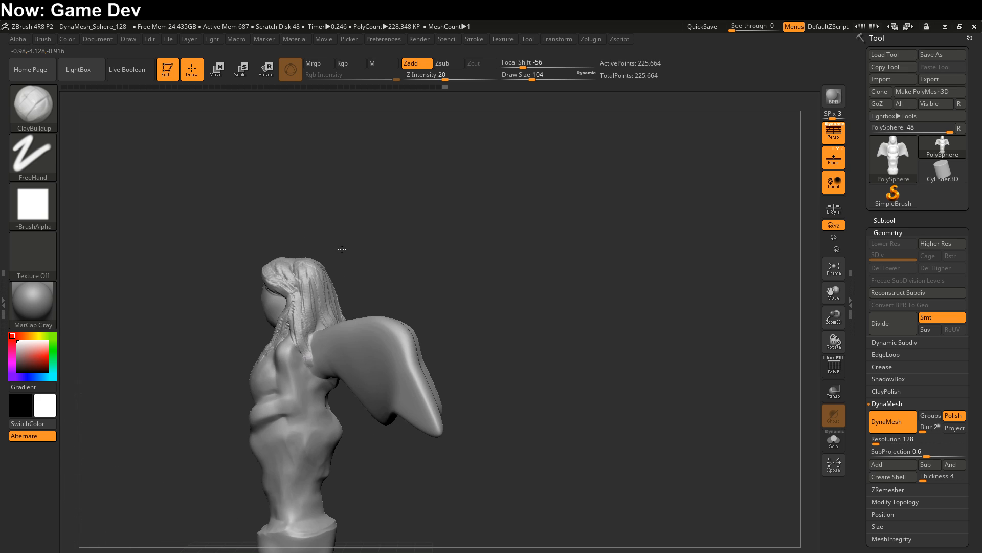
{"action": "left_click_drag", "start_coordinate": [341, 250], "coordinate": [360, 356]}
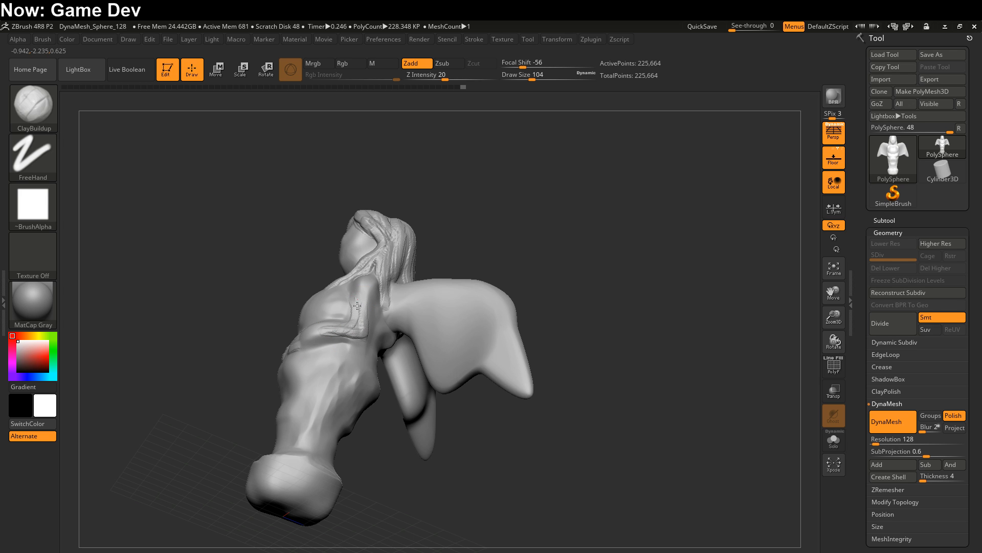
{"action": "left_click", "coordinate": [349, 64]}
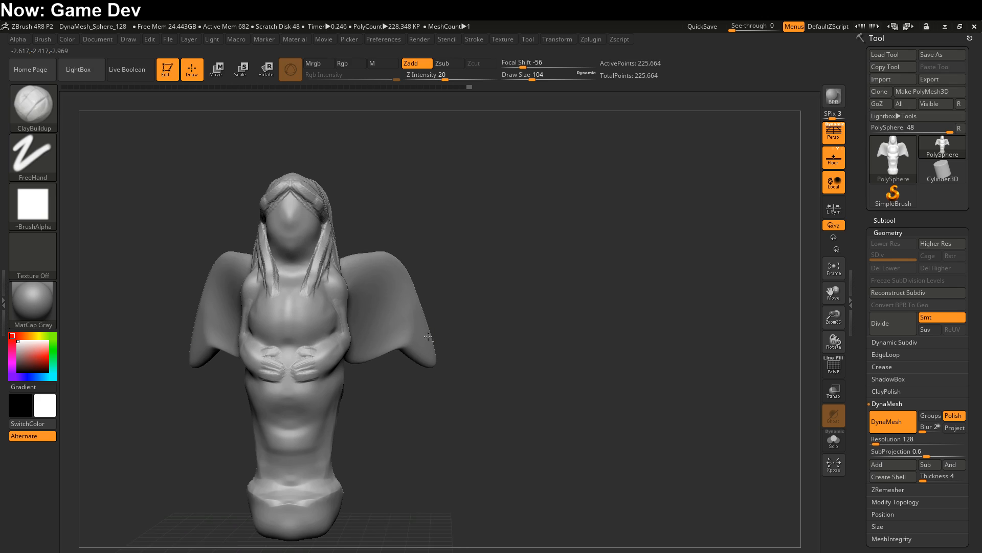
From a side view, carve ClayBuildup feather lines across the wing from root to tip
{"action": "left_click_drag", "start_coordinate": [426, 335], "coordinate": [326, 305]}
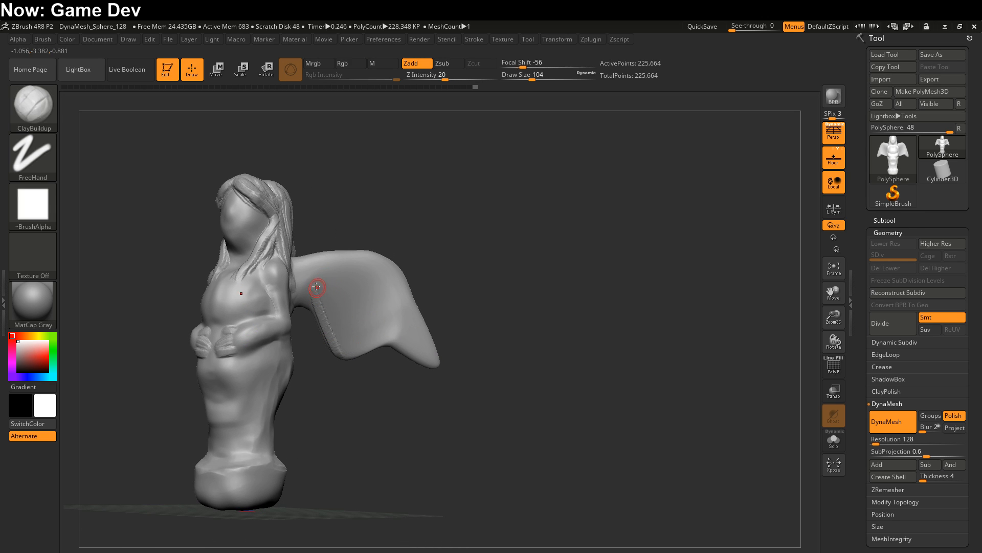
{"action": "left_click_drag", "start_coordinate": [316, 287], "coordinate": [341, 290]}
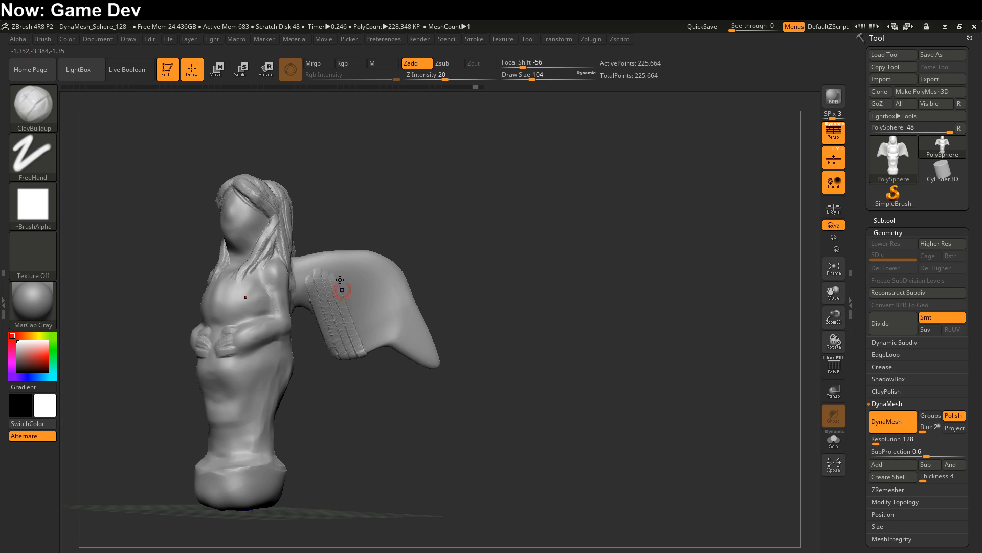
{"action": "left_click_drag", "start_coordinate": [341, 288], "coordinate": [410, 346]}
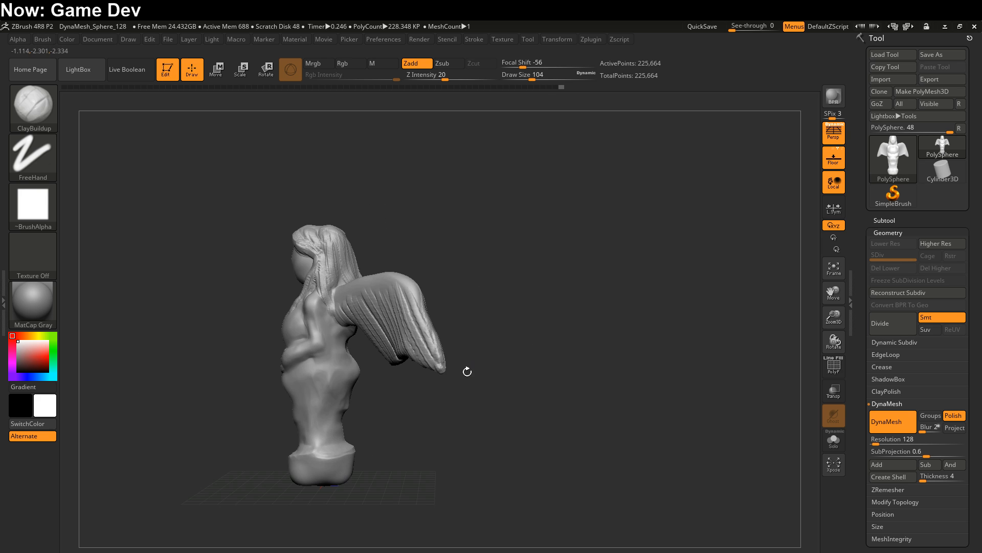
{"action": "left_click_drag", "start_coordinate": [467, 371], "coordinate": [425, 366]}
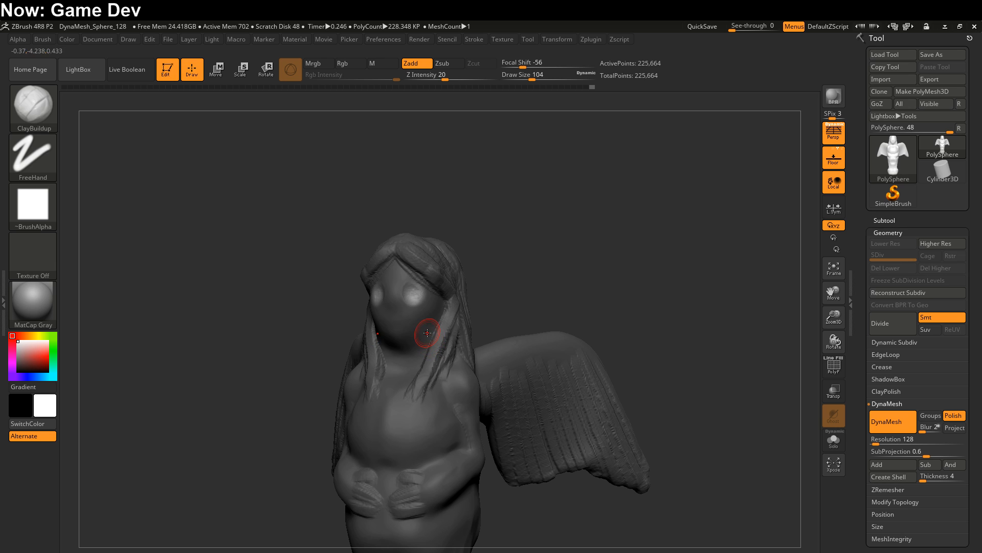
Sculpt the face around the mouth and smooth the features around the eyes
{"action": "left_click_drag", "start_coordinate": [426, 332], "coordinate": [392, 315]}
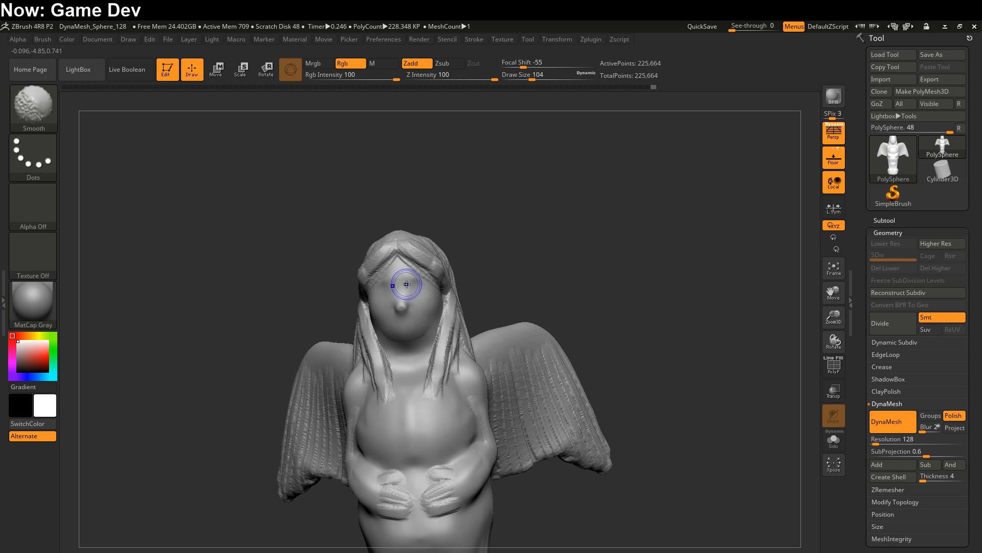
{"action": "left_click_drag", "start_coordinate": [406, 284], "coordinate": [367, 338]}
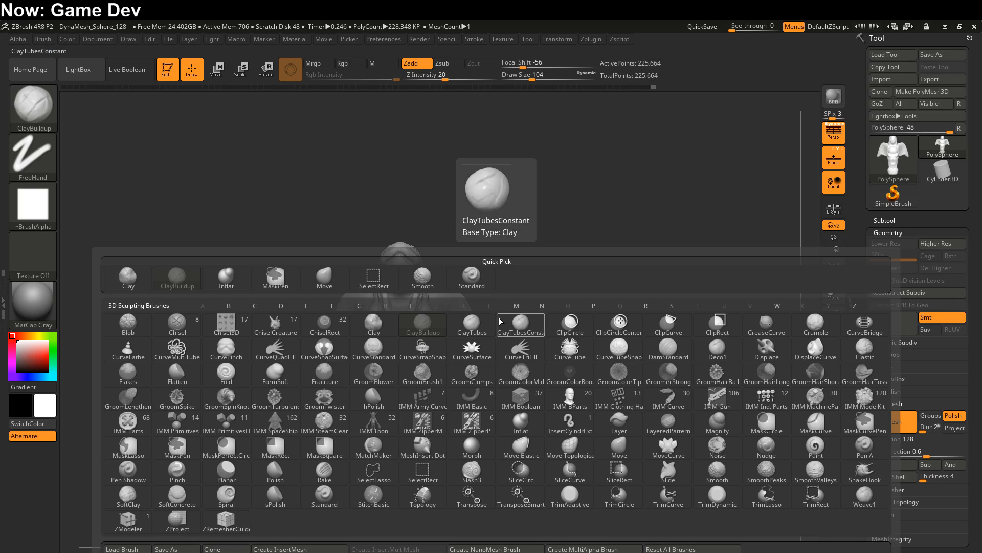
Switch to the DamStandard brush and carve deeper grooves along the wing feathers
{"action": "left_click", "coordinate": [441, 64]}
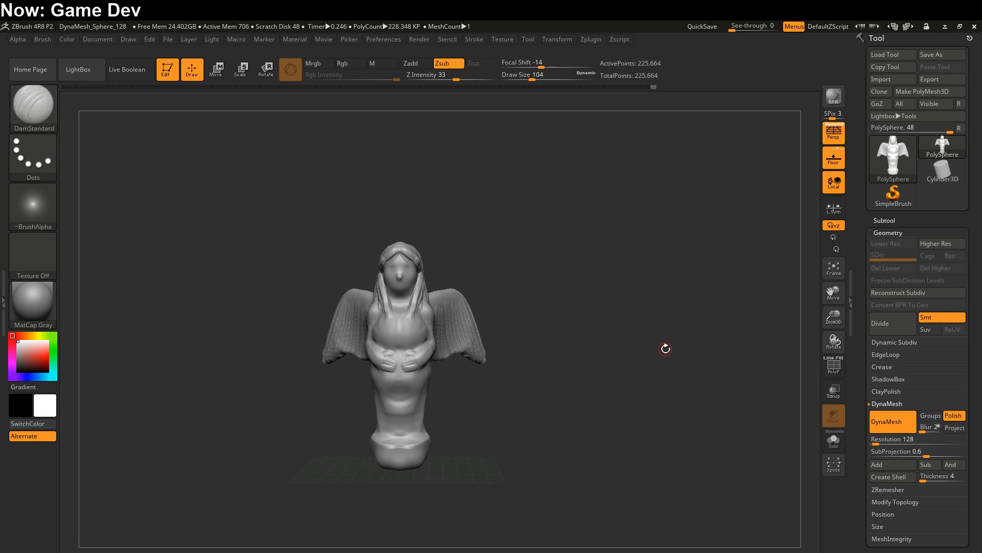
{"action": "mouse_move", "coordinate": [466, 425]}
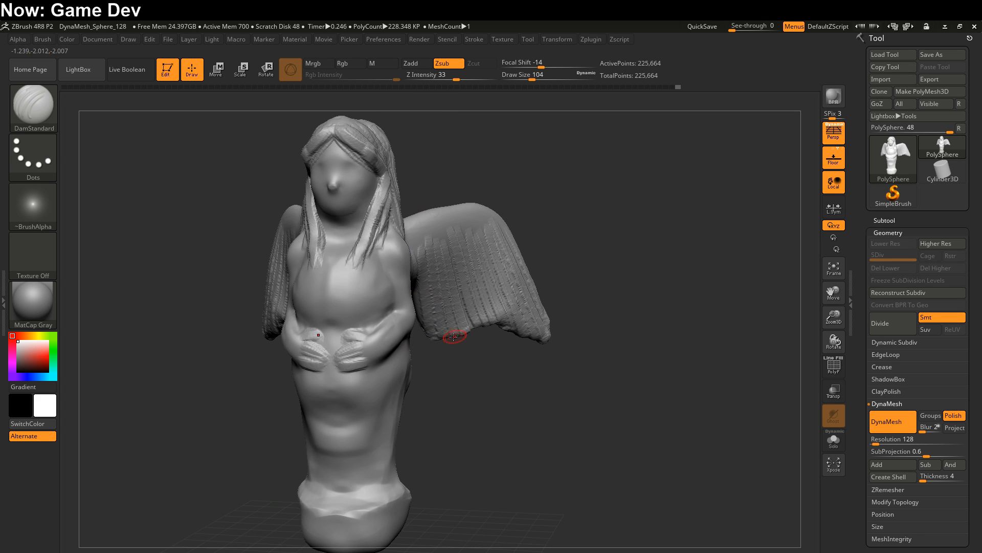
{"action": "left_click_drag", "start_coordinate": [451, 335], "coordinate": [419, 361]}
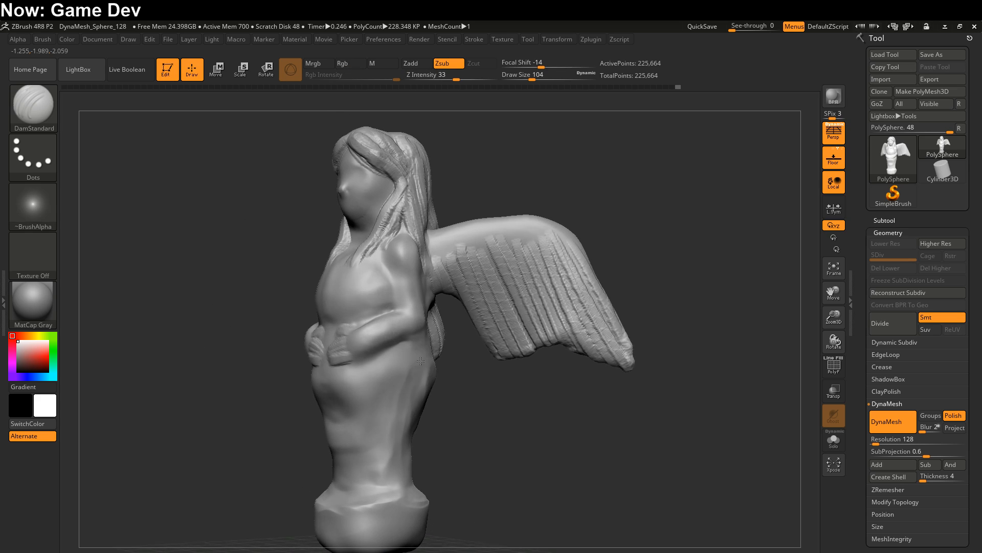